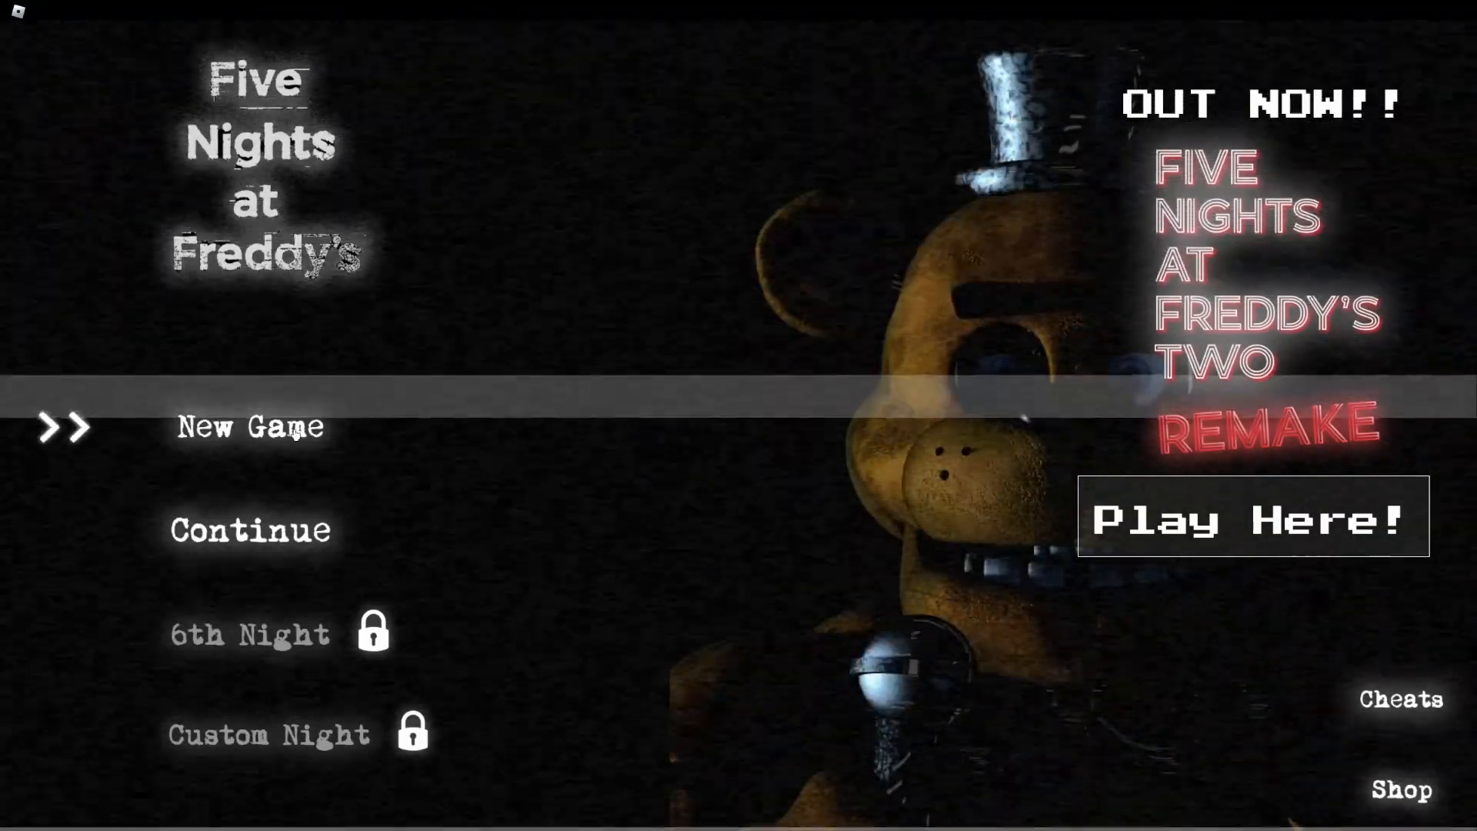
# - Start a new Night One, switch to the CAM 1C feed, then leave the experience
pyautogui.click(248, 425)
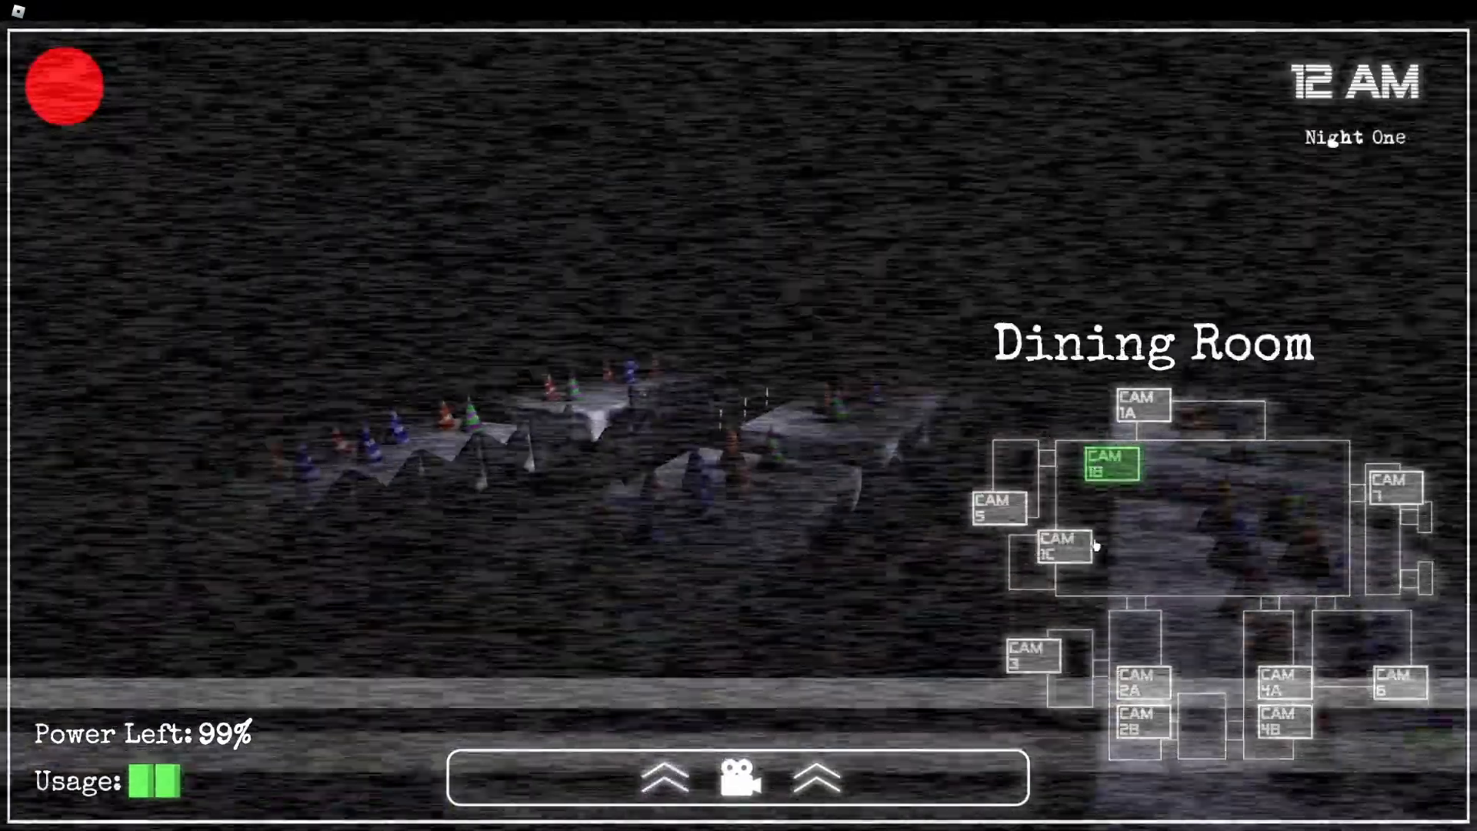
pyautogui.click(17, 10)
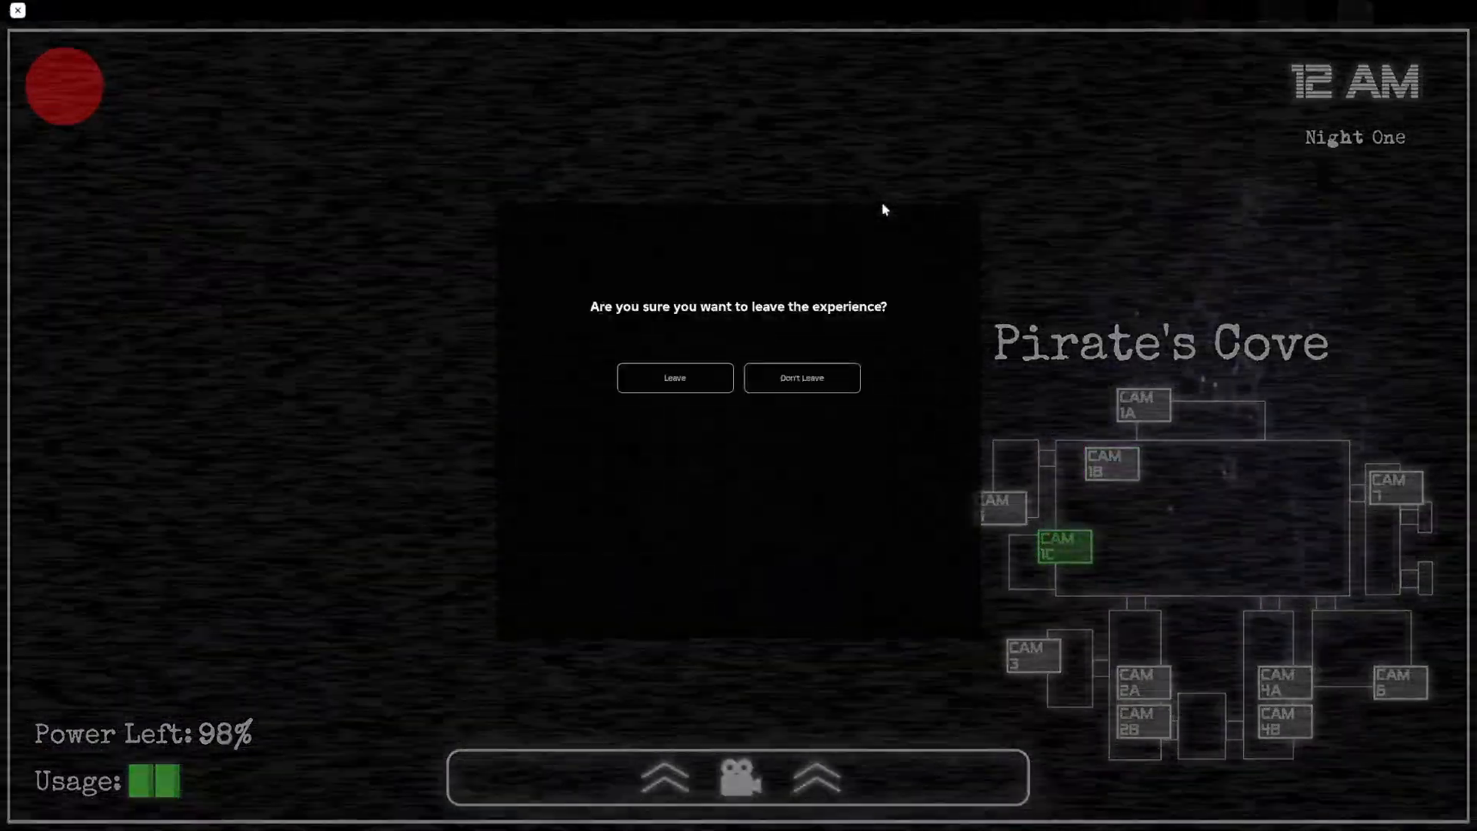
pyautogui.click(674, 378)
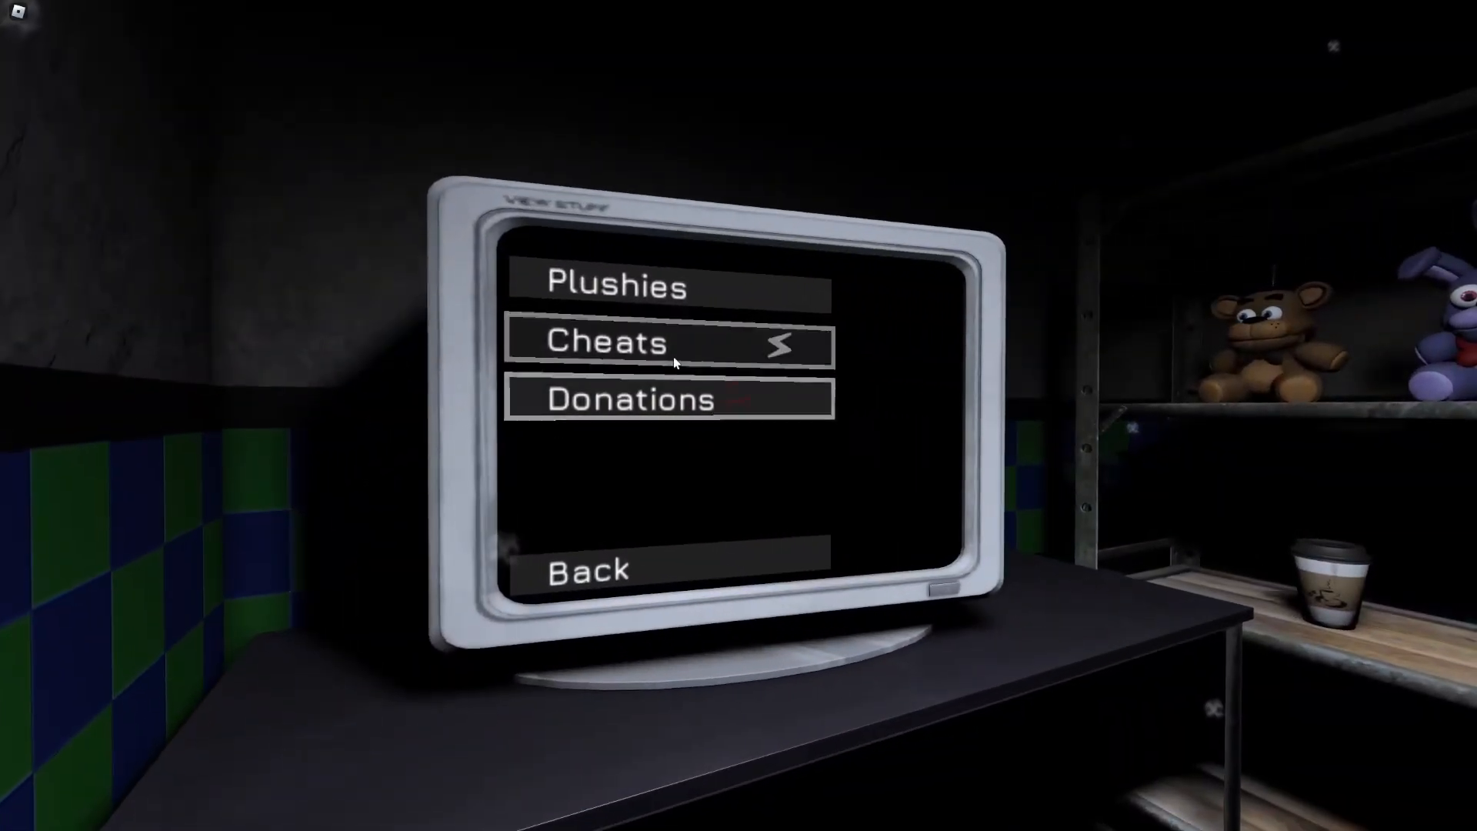
# - Browse the Cheats shop items, then set Toy Chica's custom night AI to 13
pyautogui.click(668, 341)
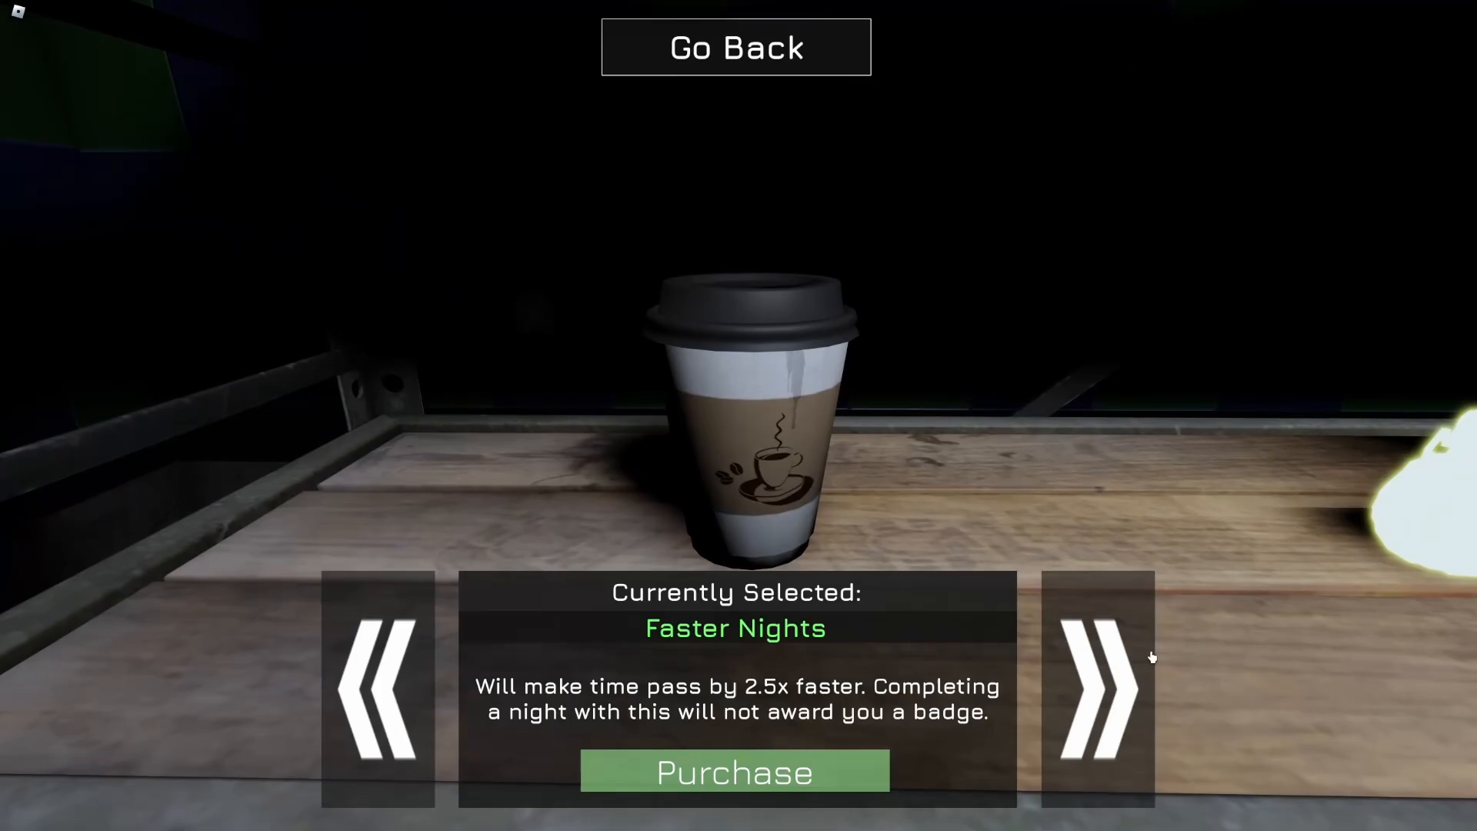
pyautogui.click(1095, 688)
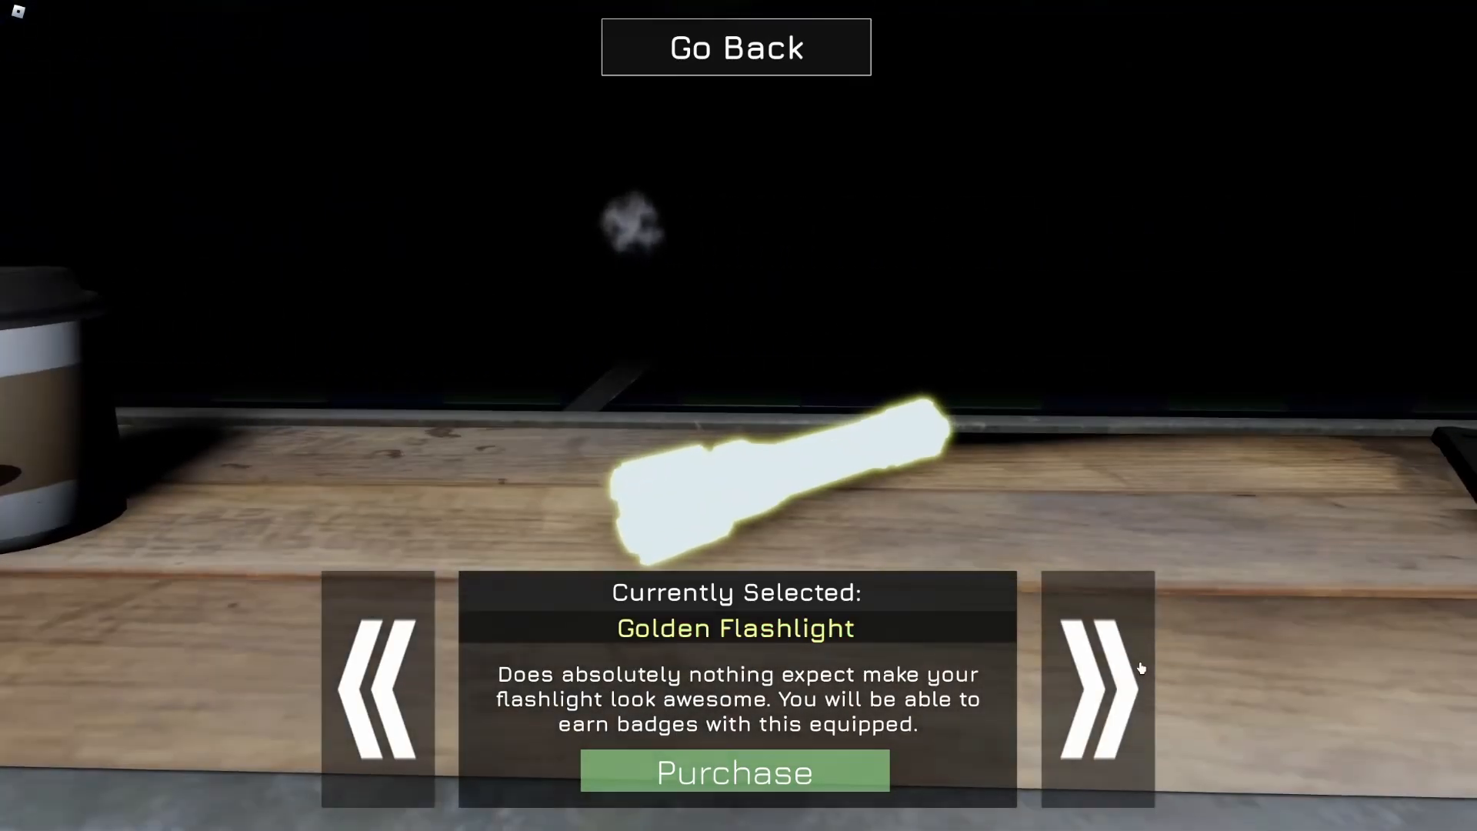
pyautogui.click(734, 772)
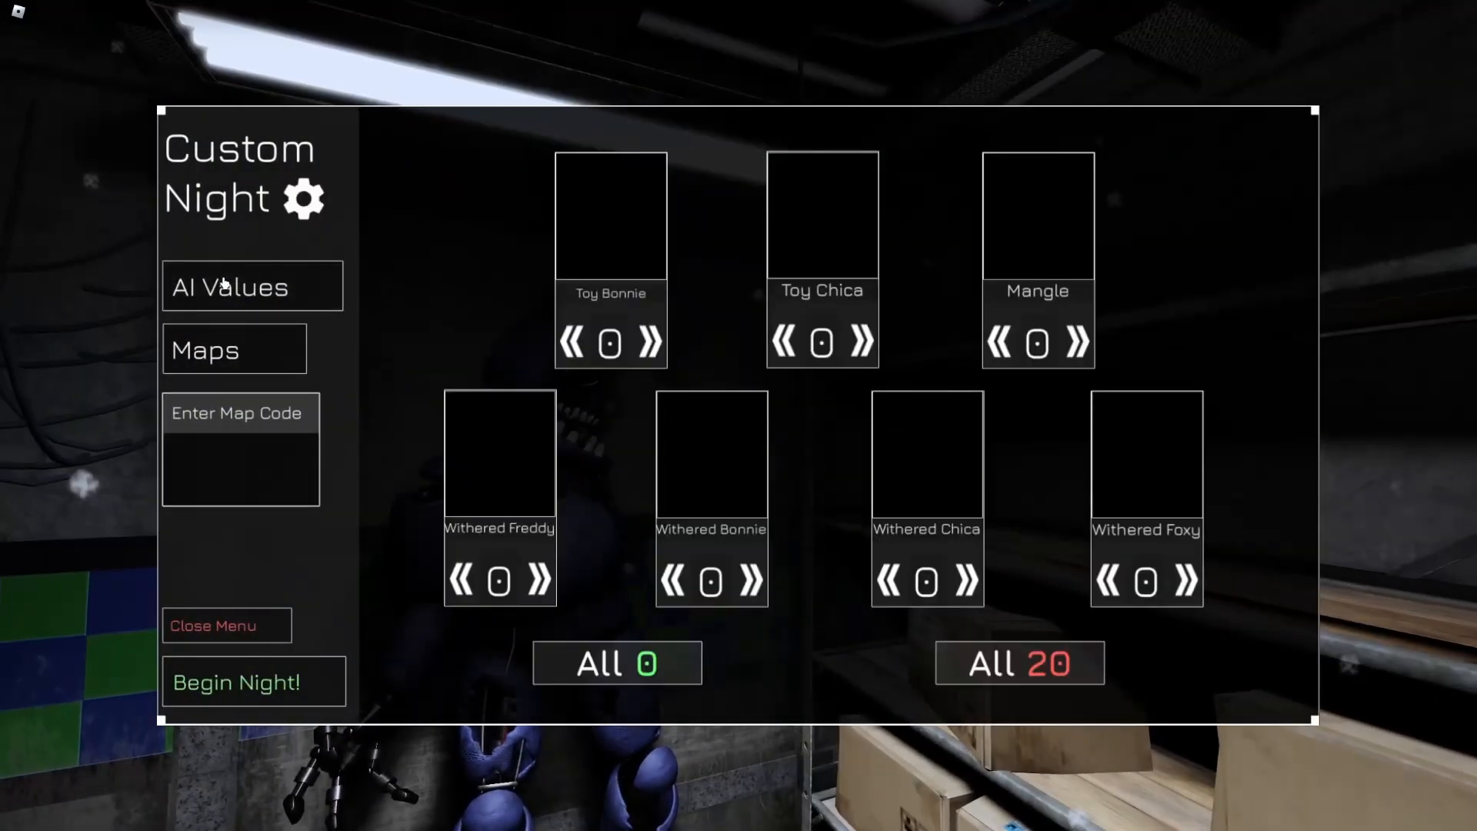
pyautogui.click(861, 342)
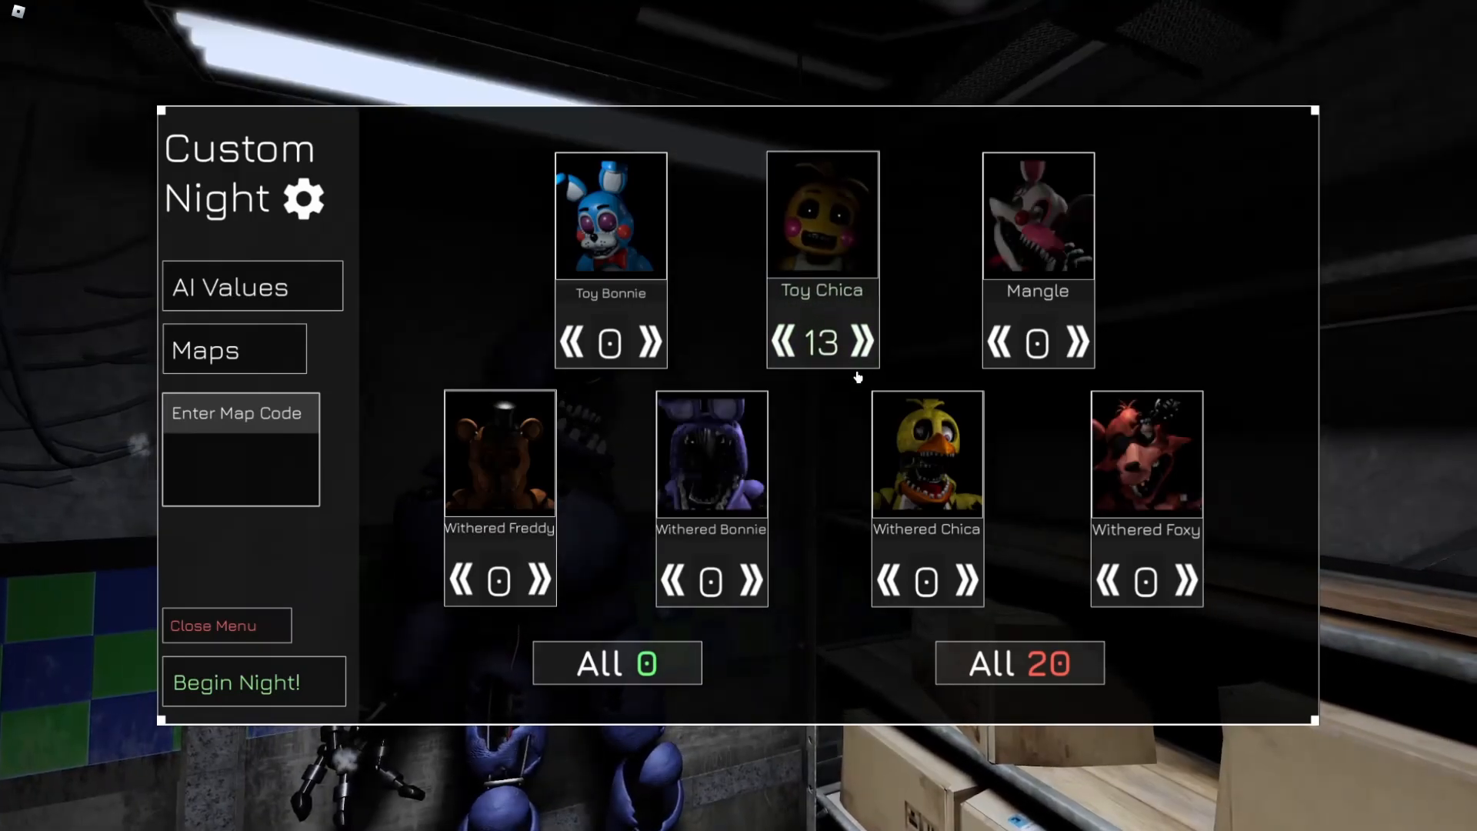
pyautogui.click(235, 682)
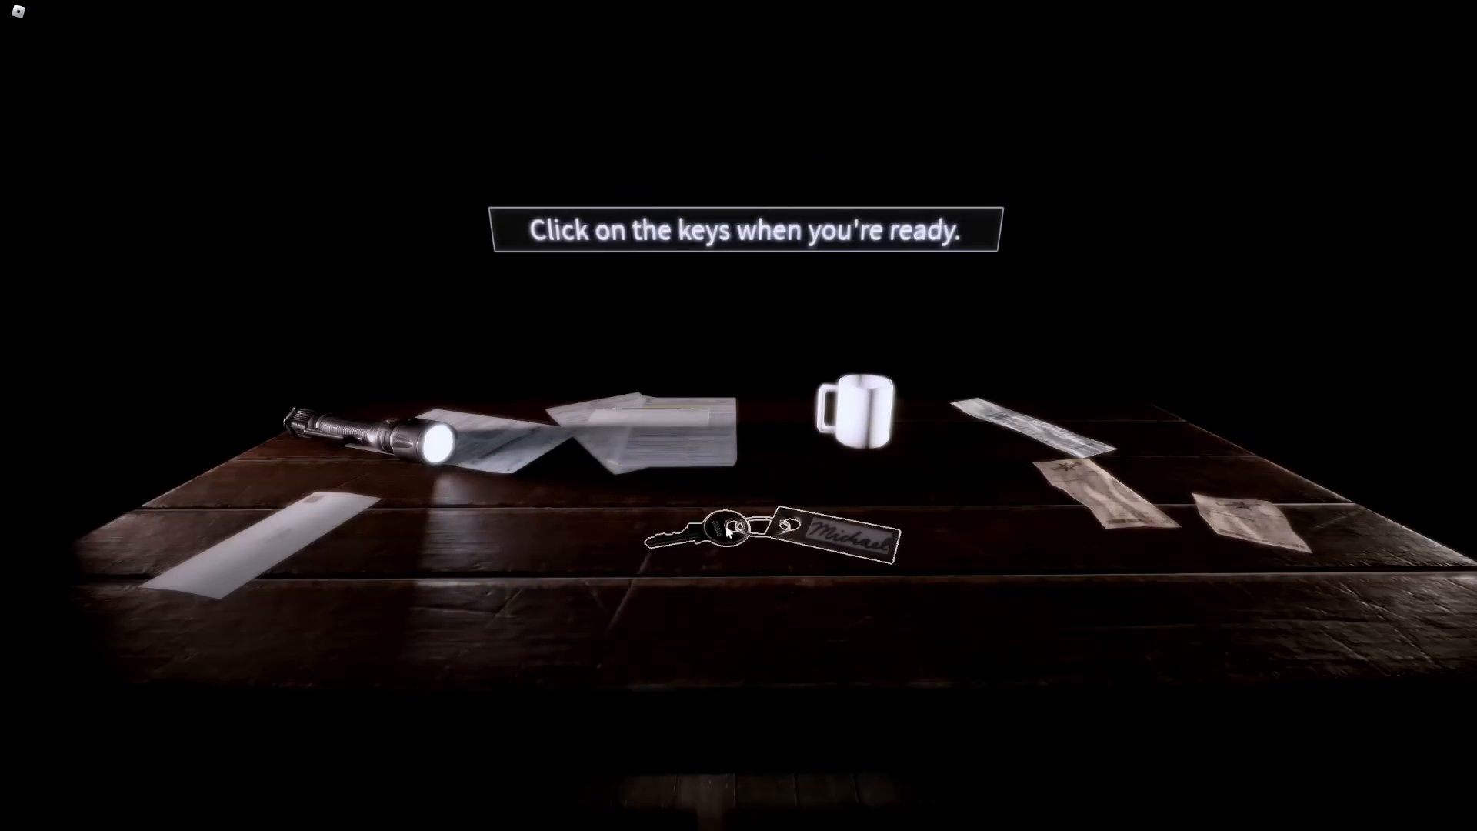
# - Pick up the keys to begin the night, then lower the camera terminal to the office
pyautogui.click(730, 532)
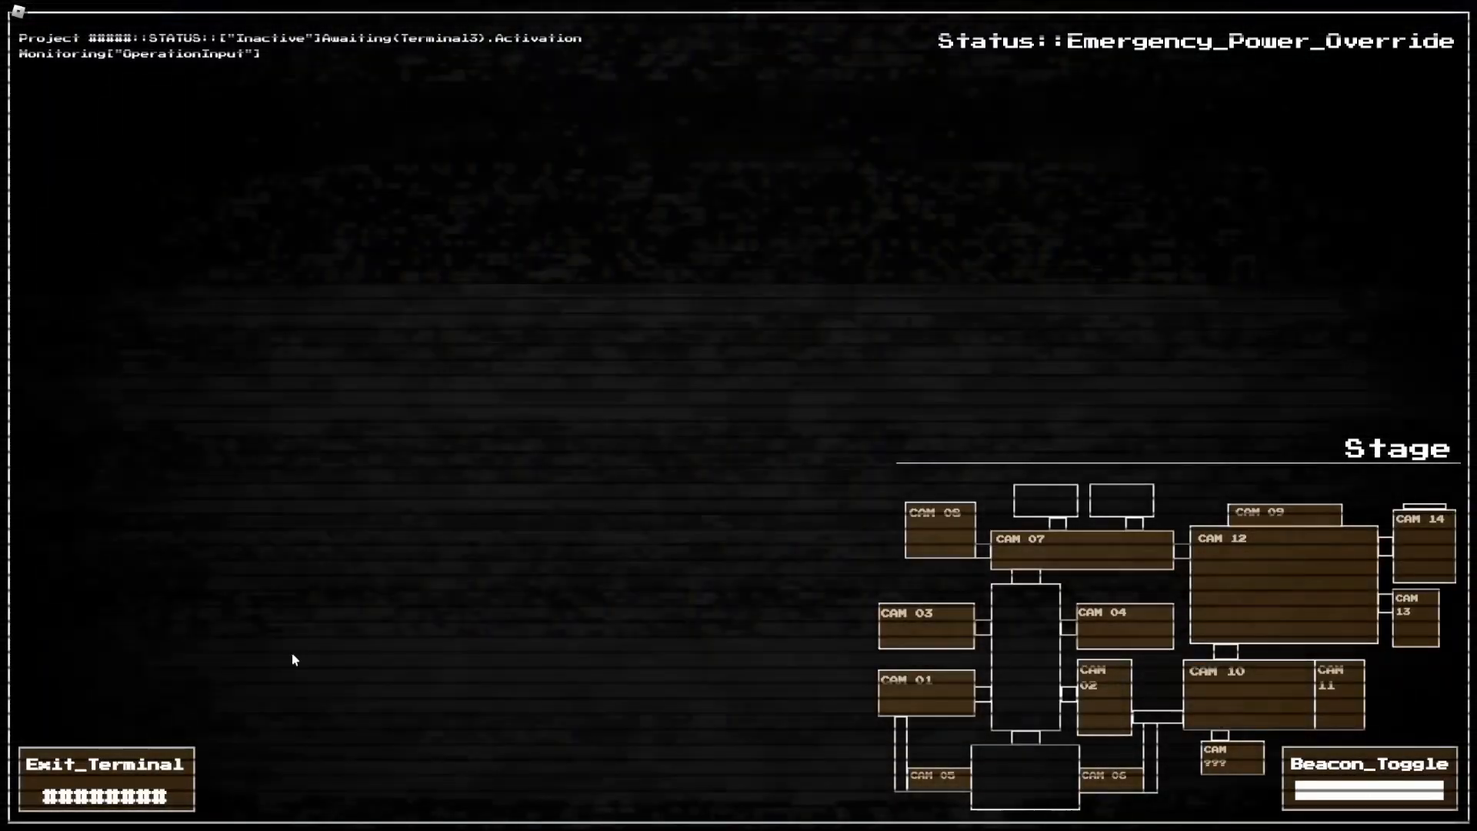
pyautogui.click(103, 772)
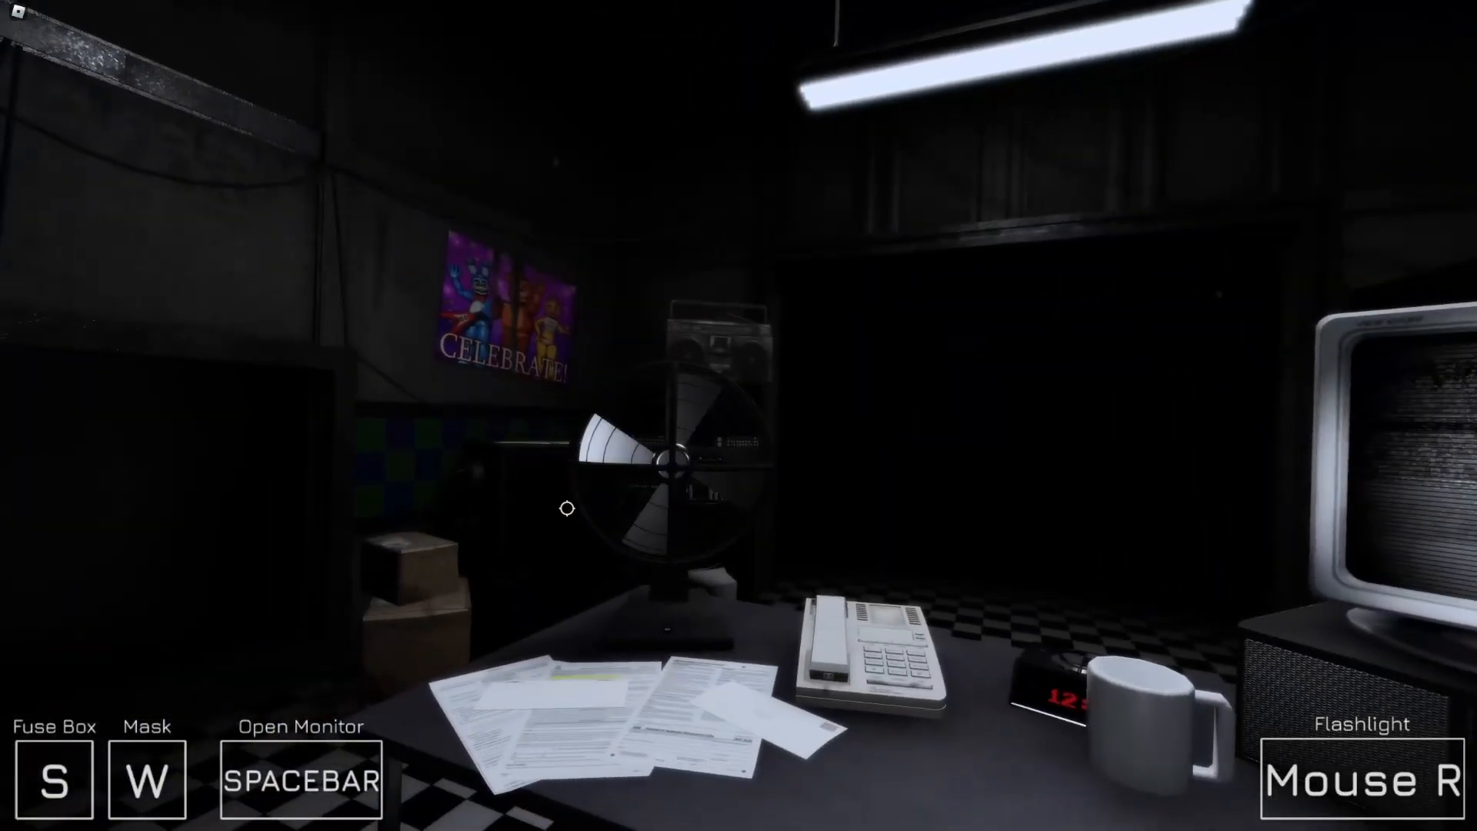
pyautogui.press('w')
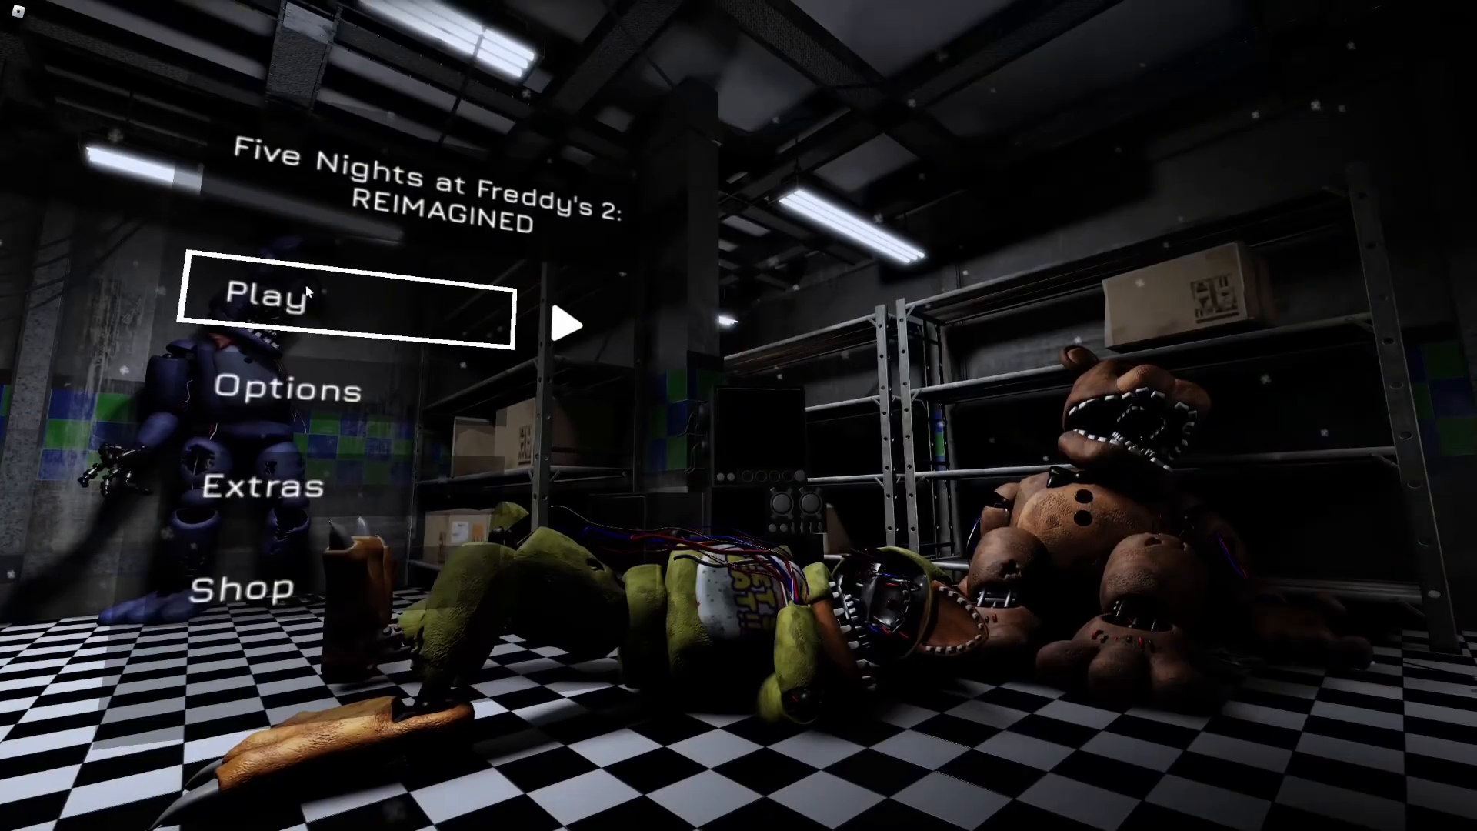
# - Start a new night, visit the fuse box, and check CAM 03, CAM 01 and CAM 07
pyautogui.click(272, 297)
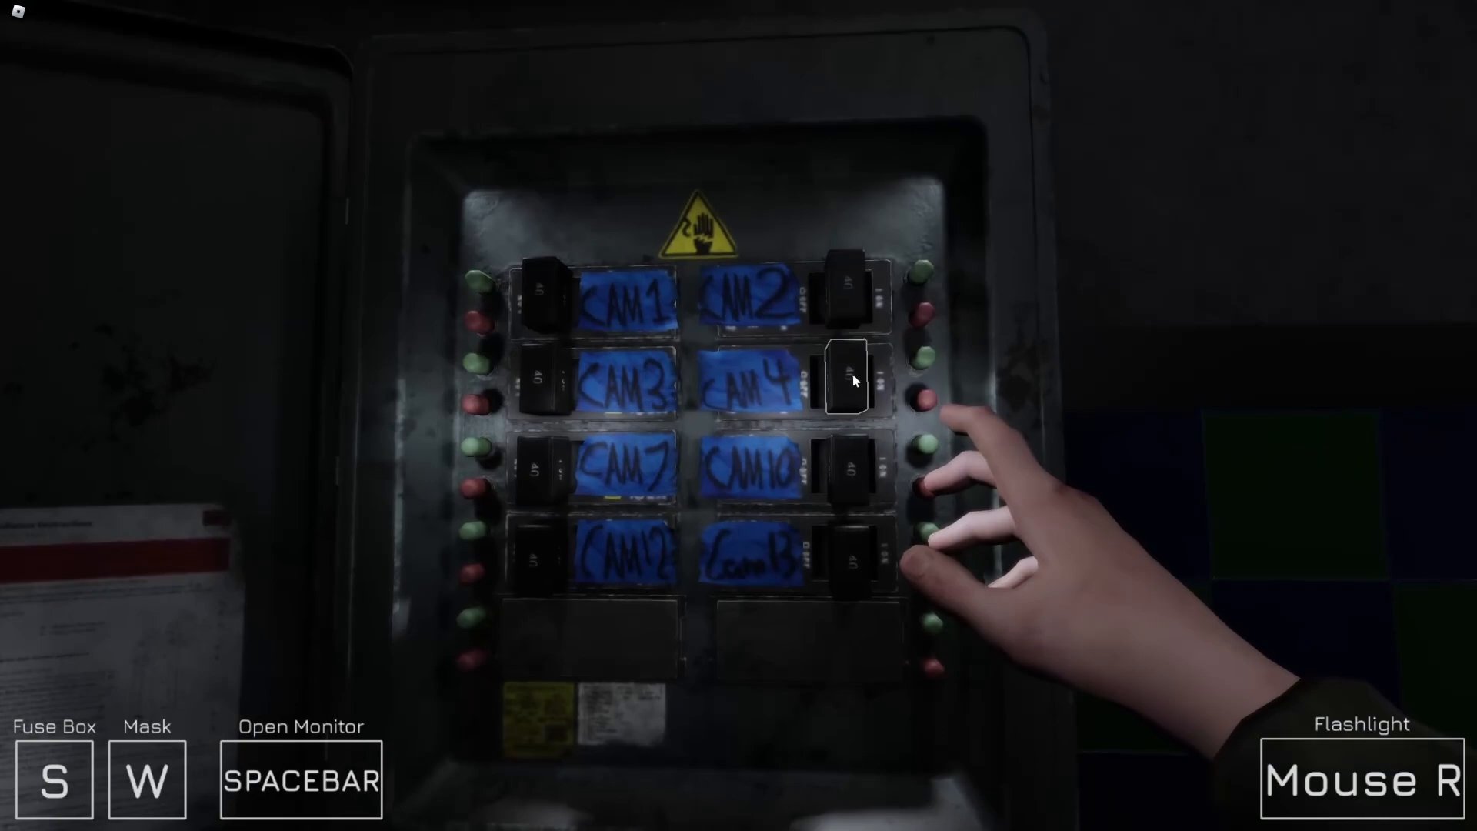
pyautogui.press('SPACEBAR')
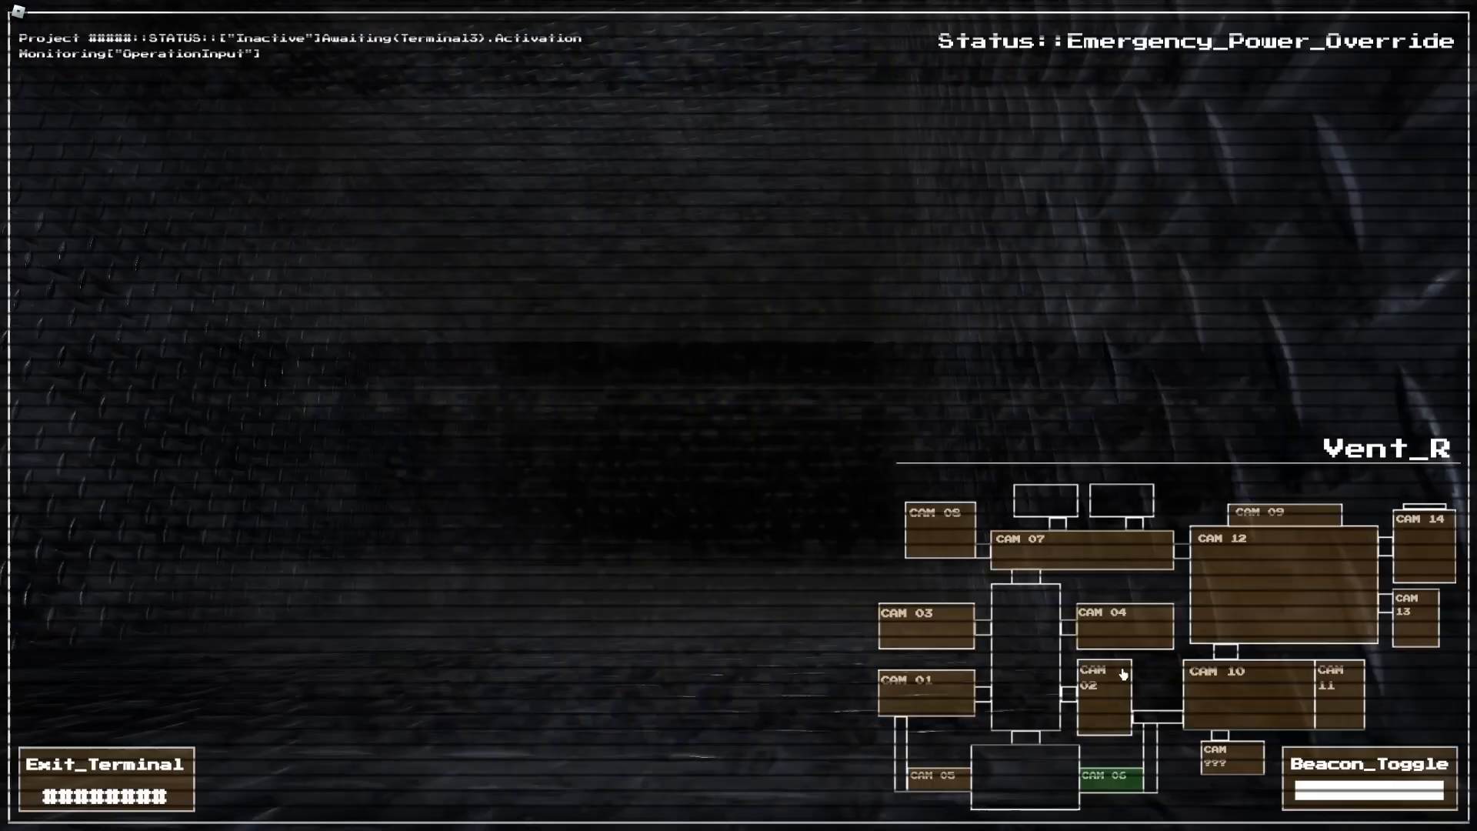
pyautogui.click(927, 613)
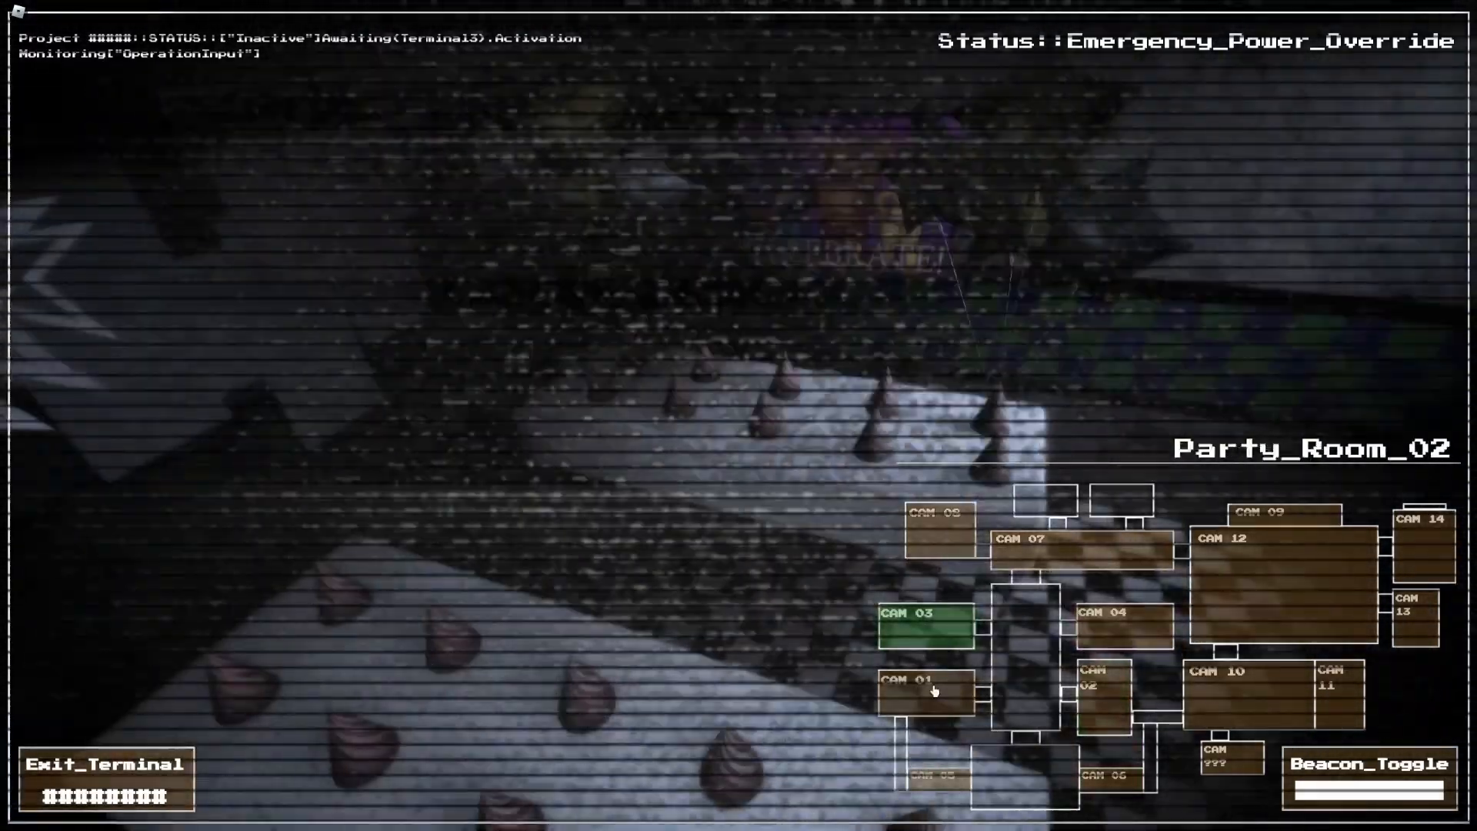
pyautogui.click(1120, 613)
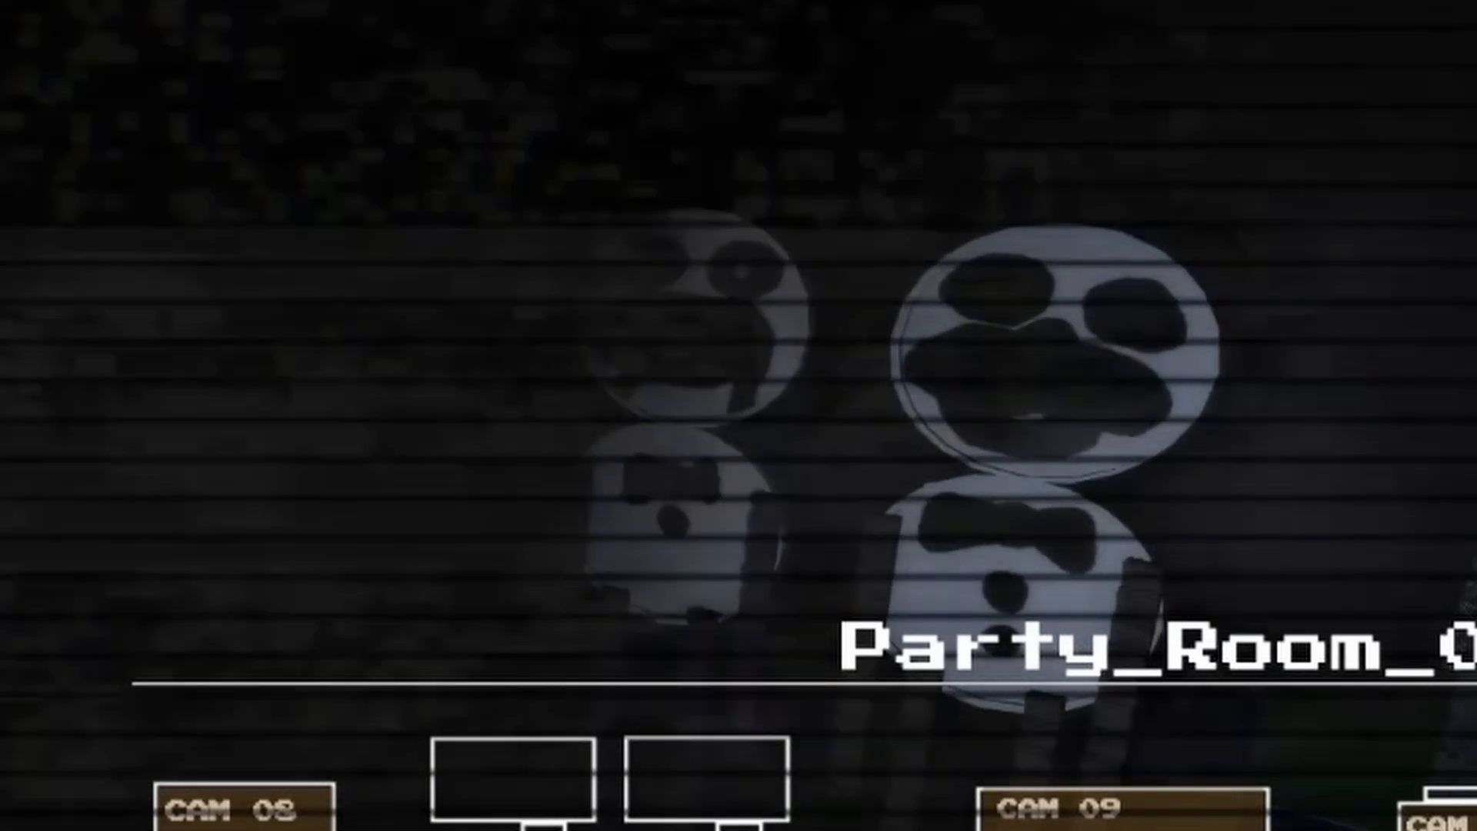
pyautogui.click(1041, 540)
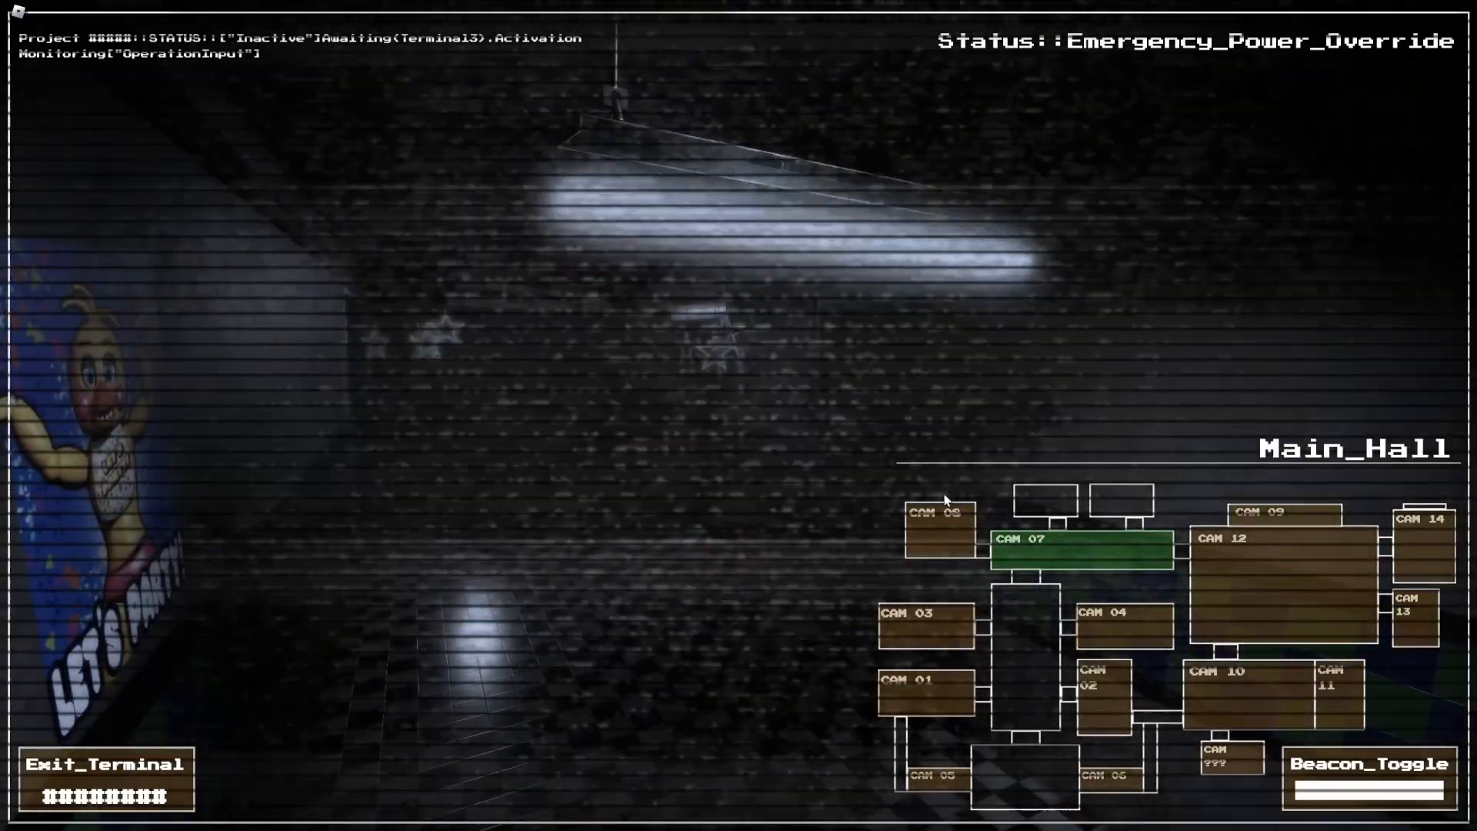
pyautogui.click(927, 681)
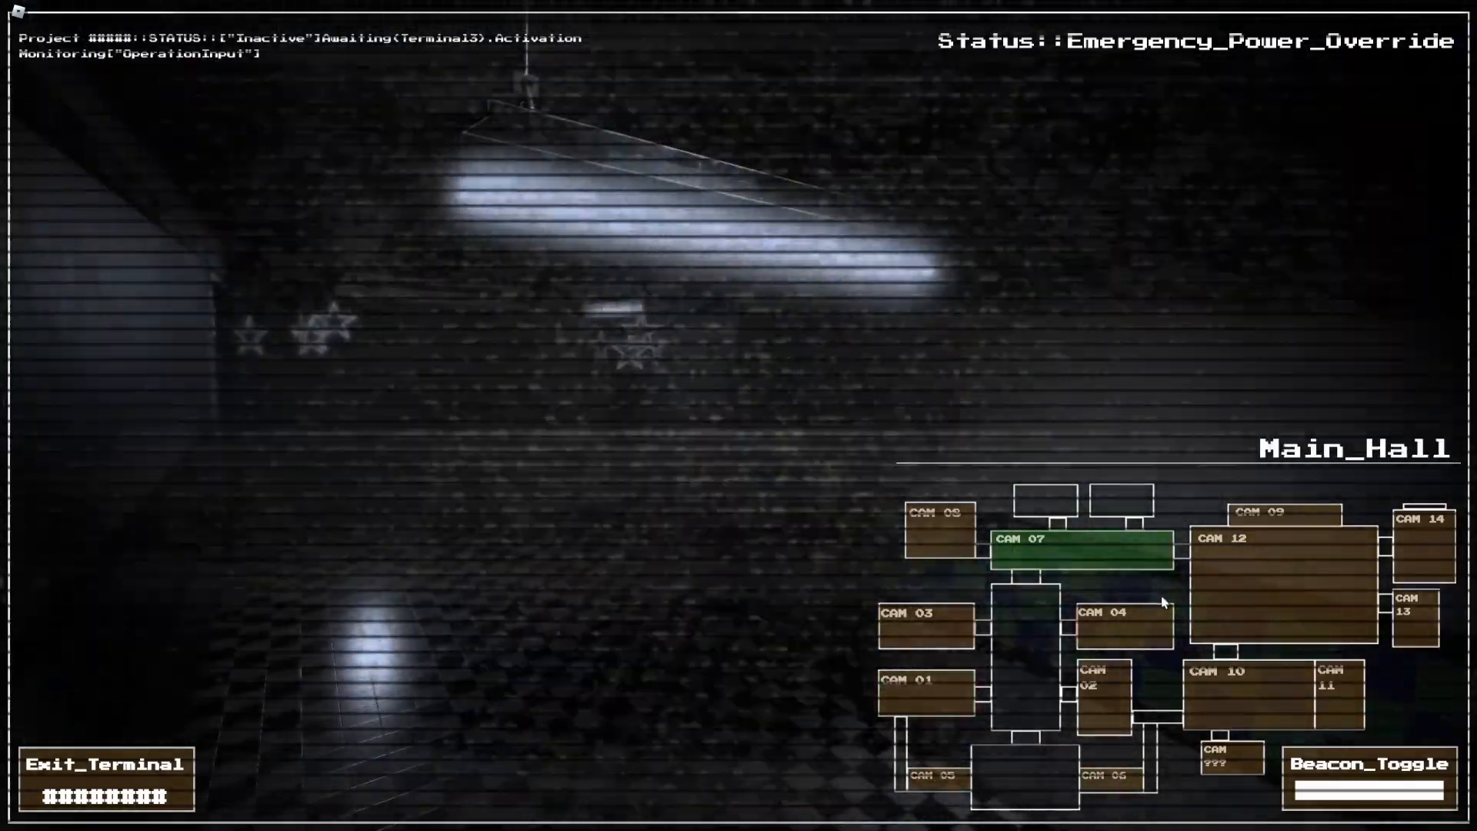
pyautogui.click(1221, 688)
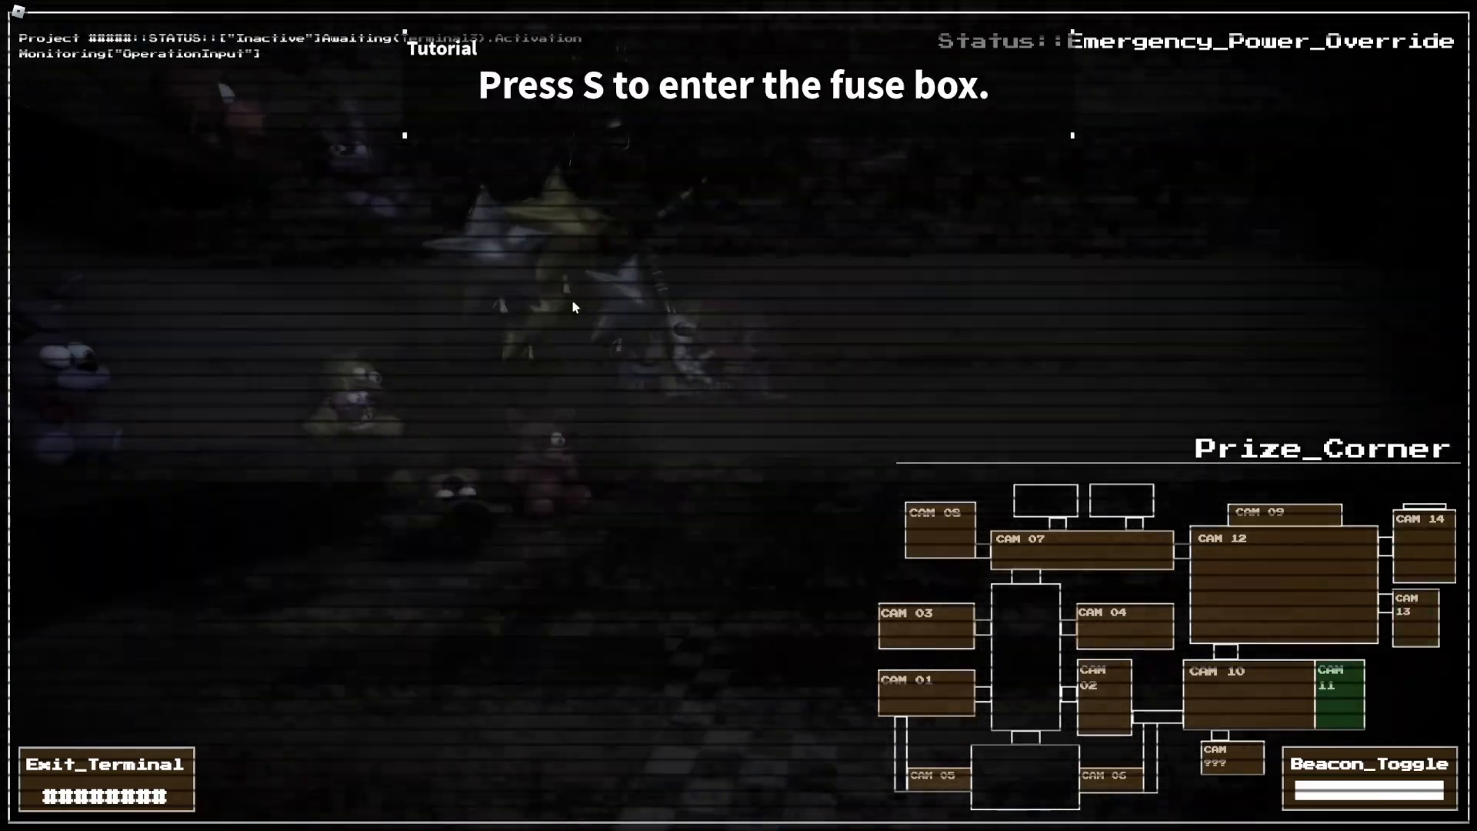
# - Enter the fuse box with S as the tutorial asks, then return to the office
pyautogui.press('s')
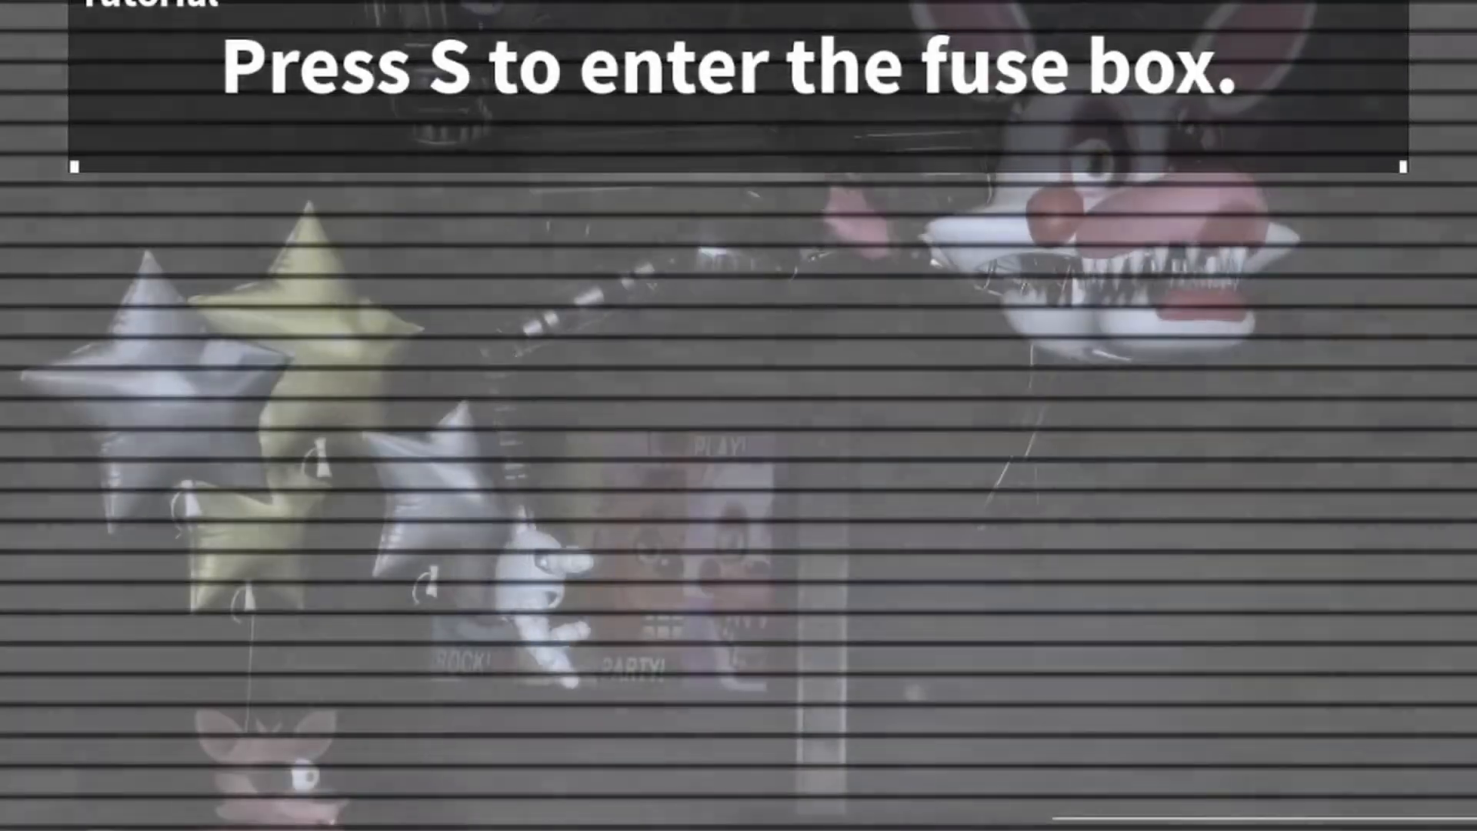
pyautogui.press('s')
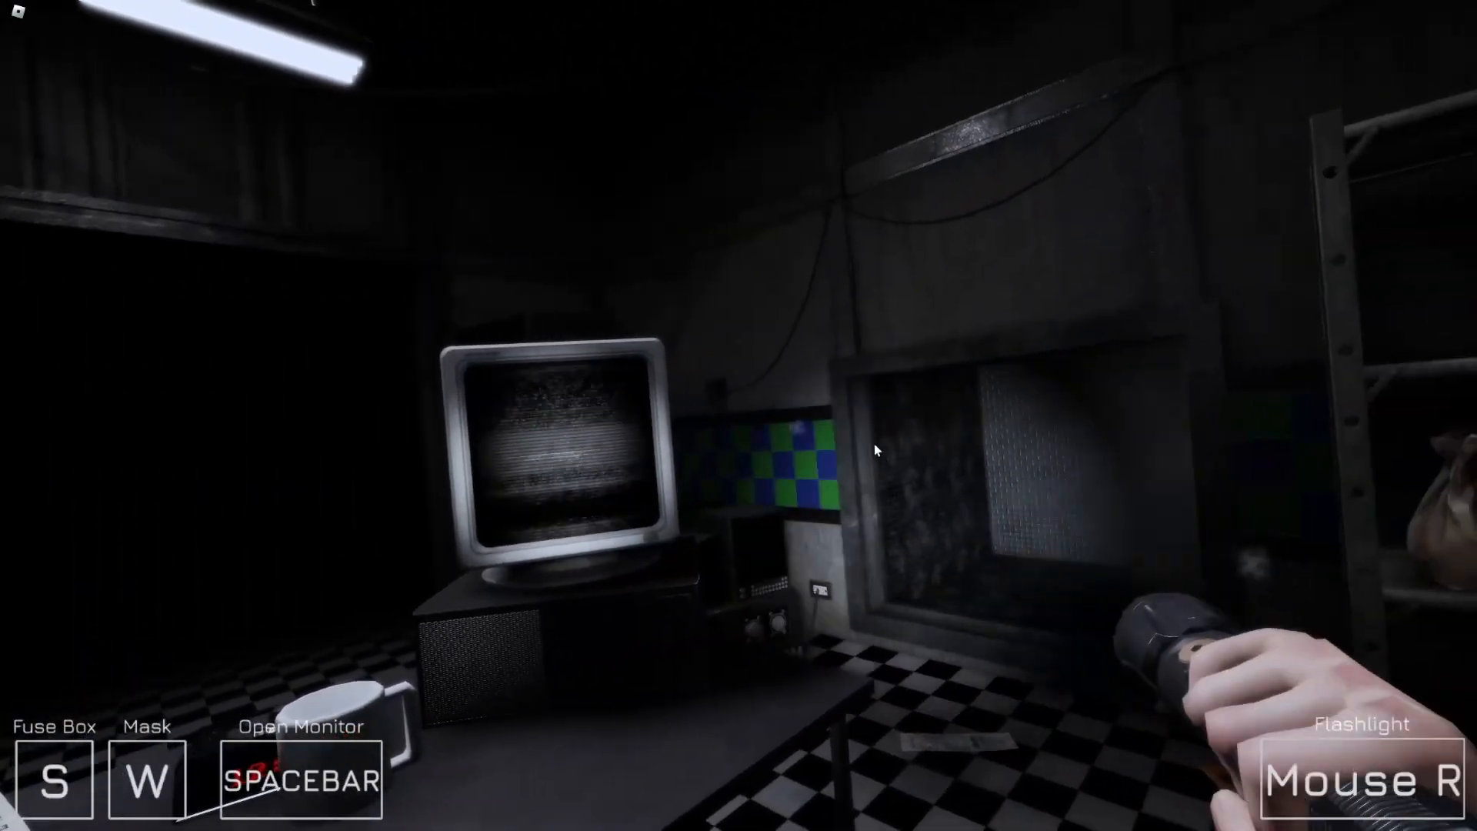
# - Check CAM 11 and the left and right vent cameras, then exit the terminal
pyautogui.press('space')
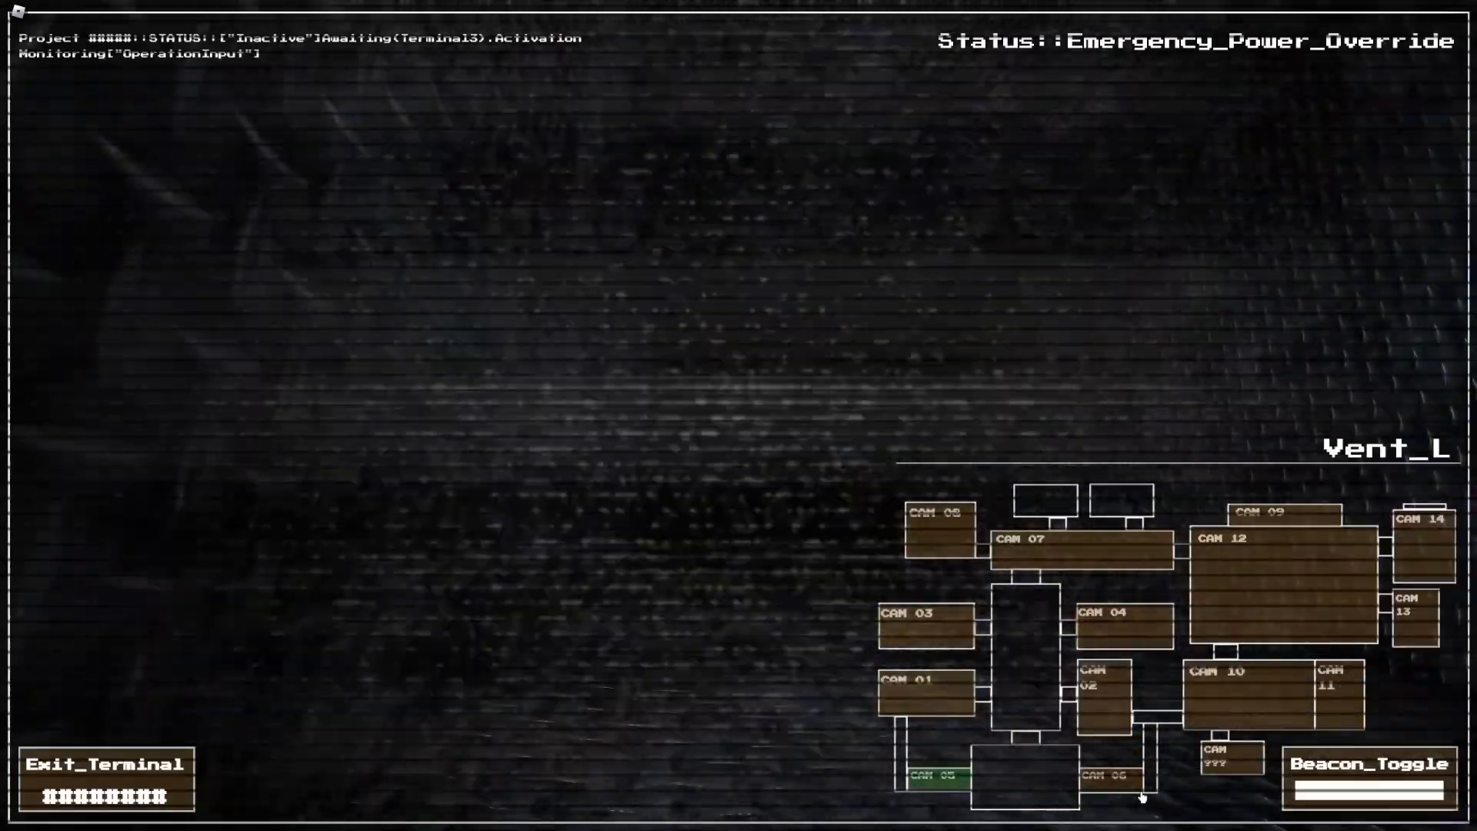
pyautogui.click(1116, 776)
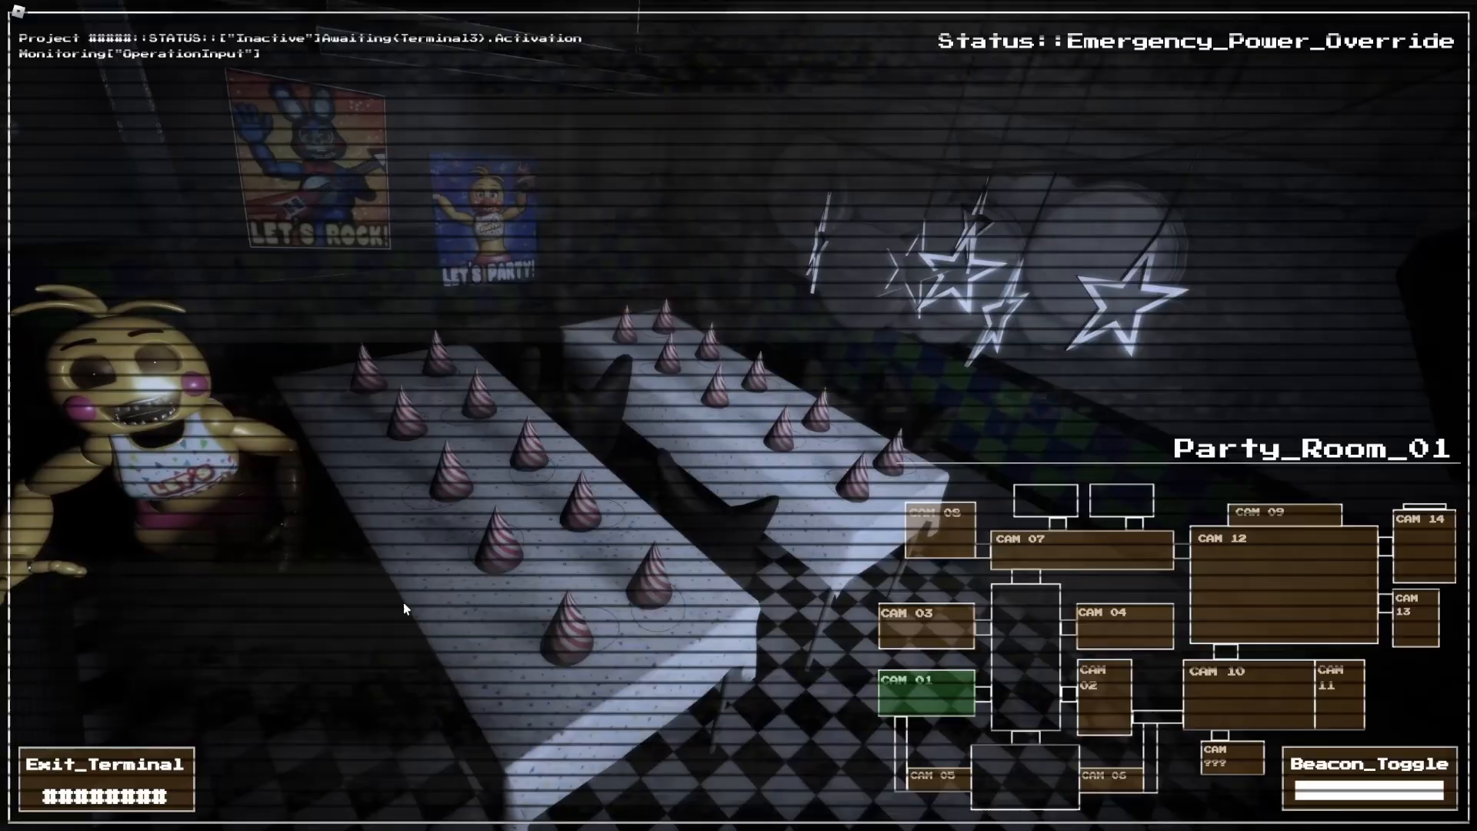
pyautogui.click(933, 774)
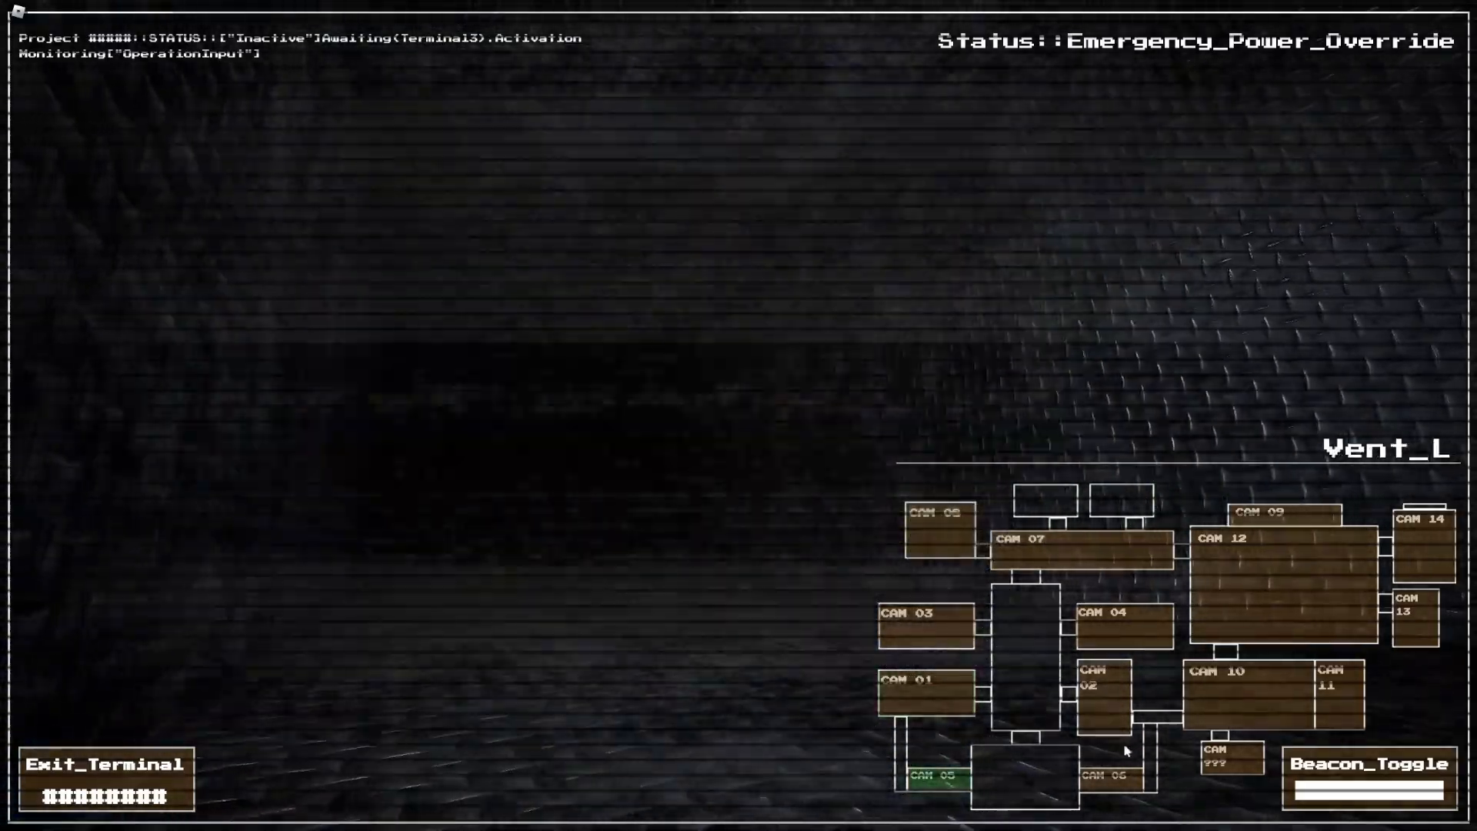
pyautogui.click(1092, 687)
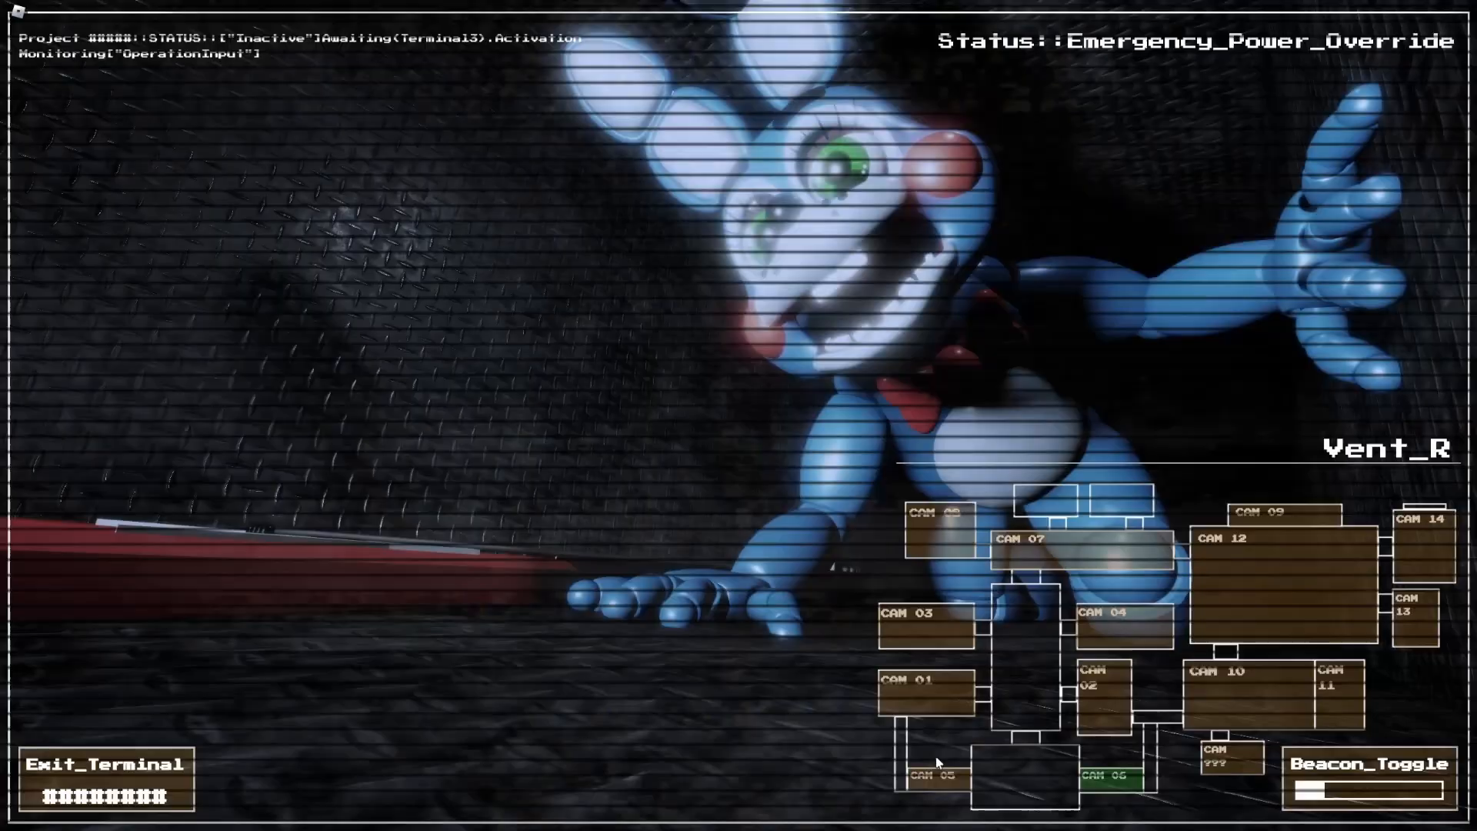
pyautogui.click(106, 763)
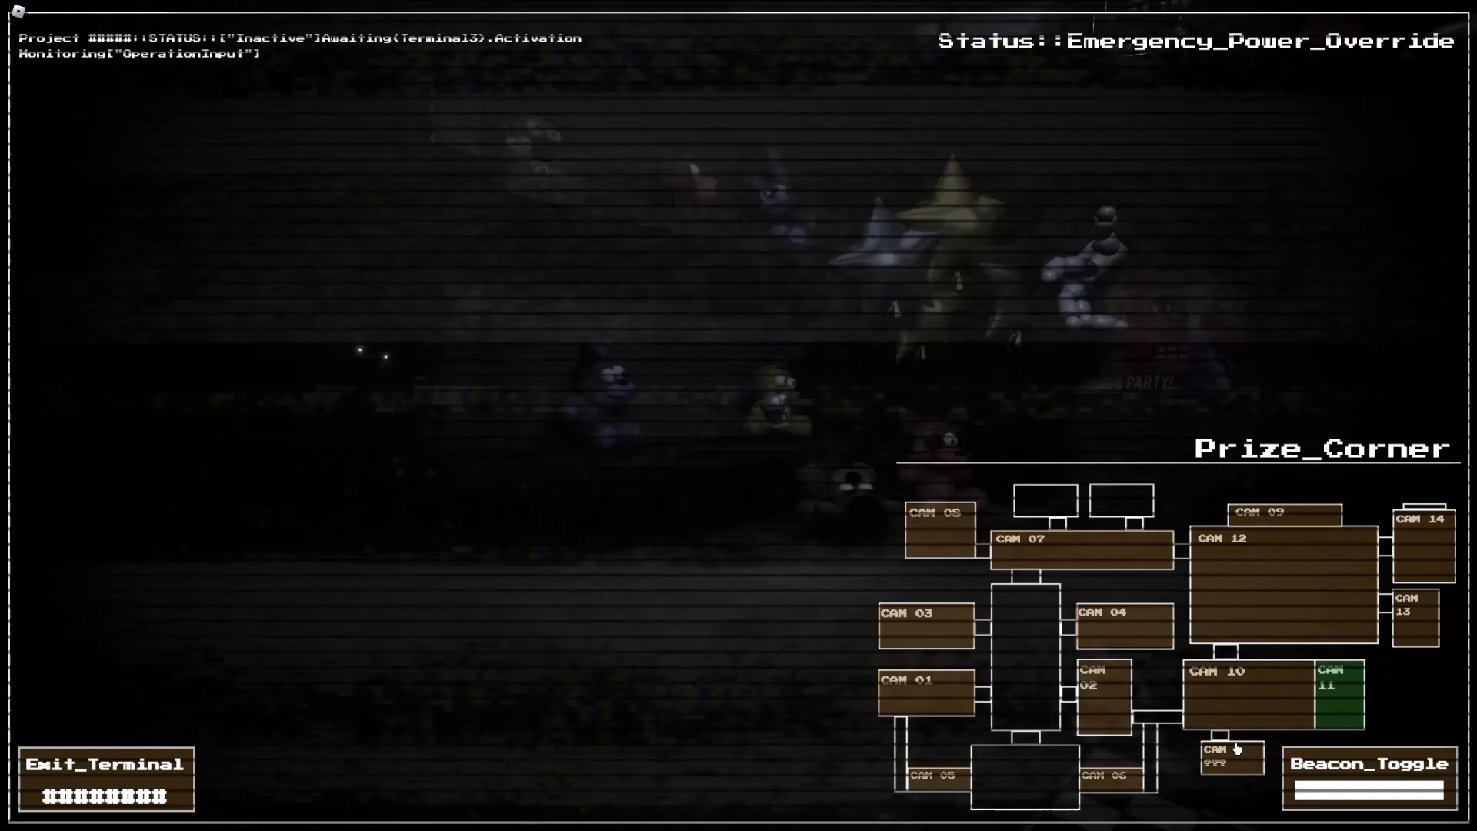
pyautogui.click(106, 764)
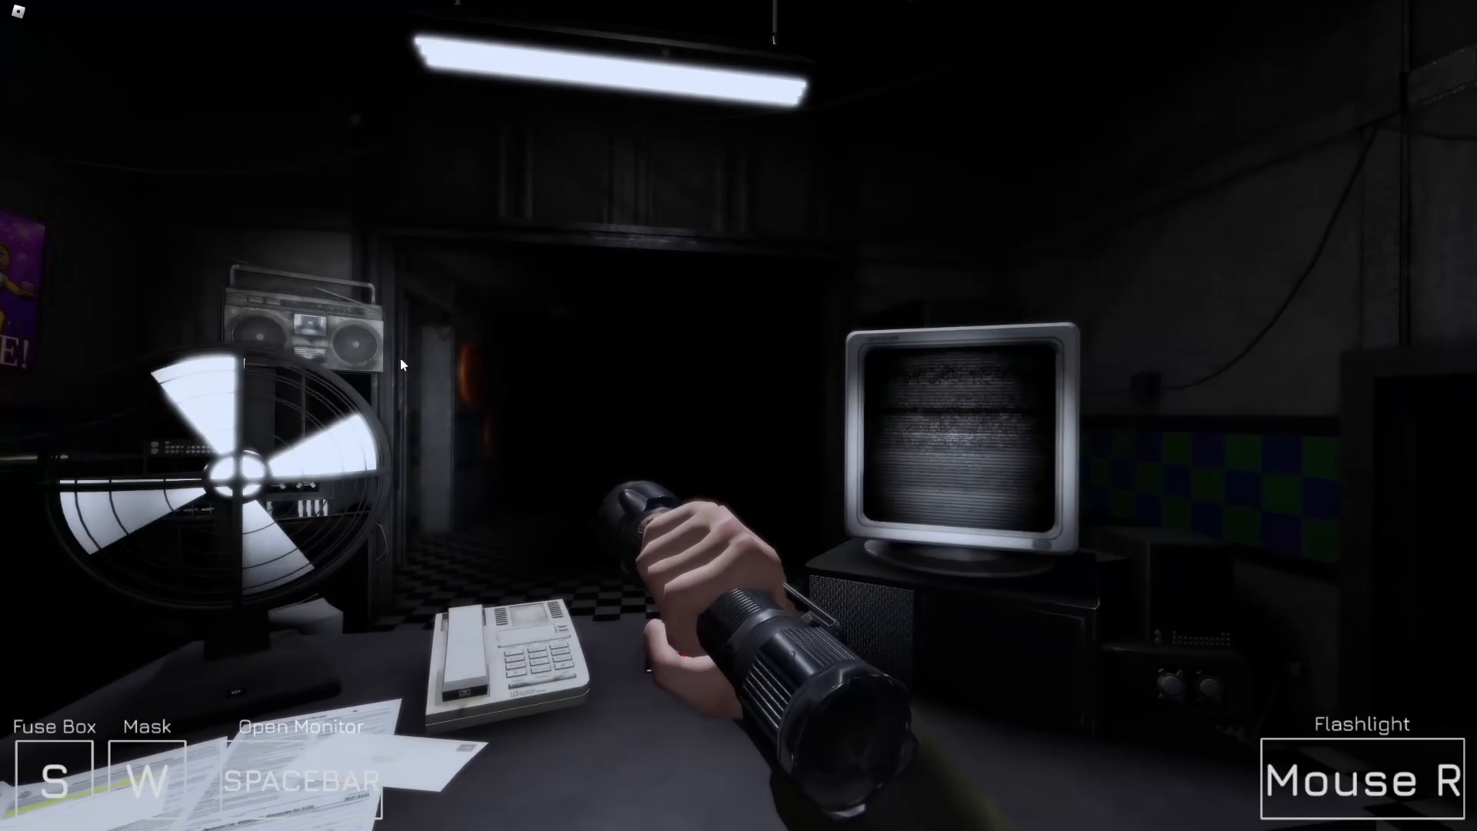
# - Bring up the monitor and trigger the beacon against the vent animatronic
pyautogui.press('space')
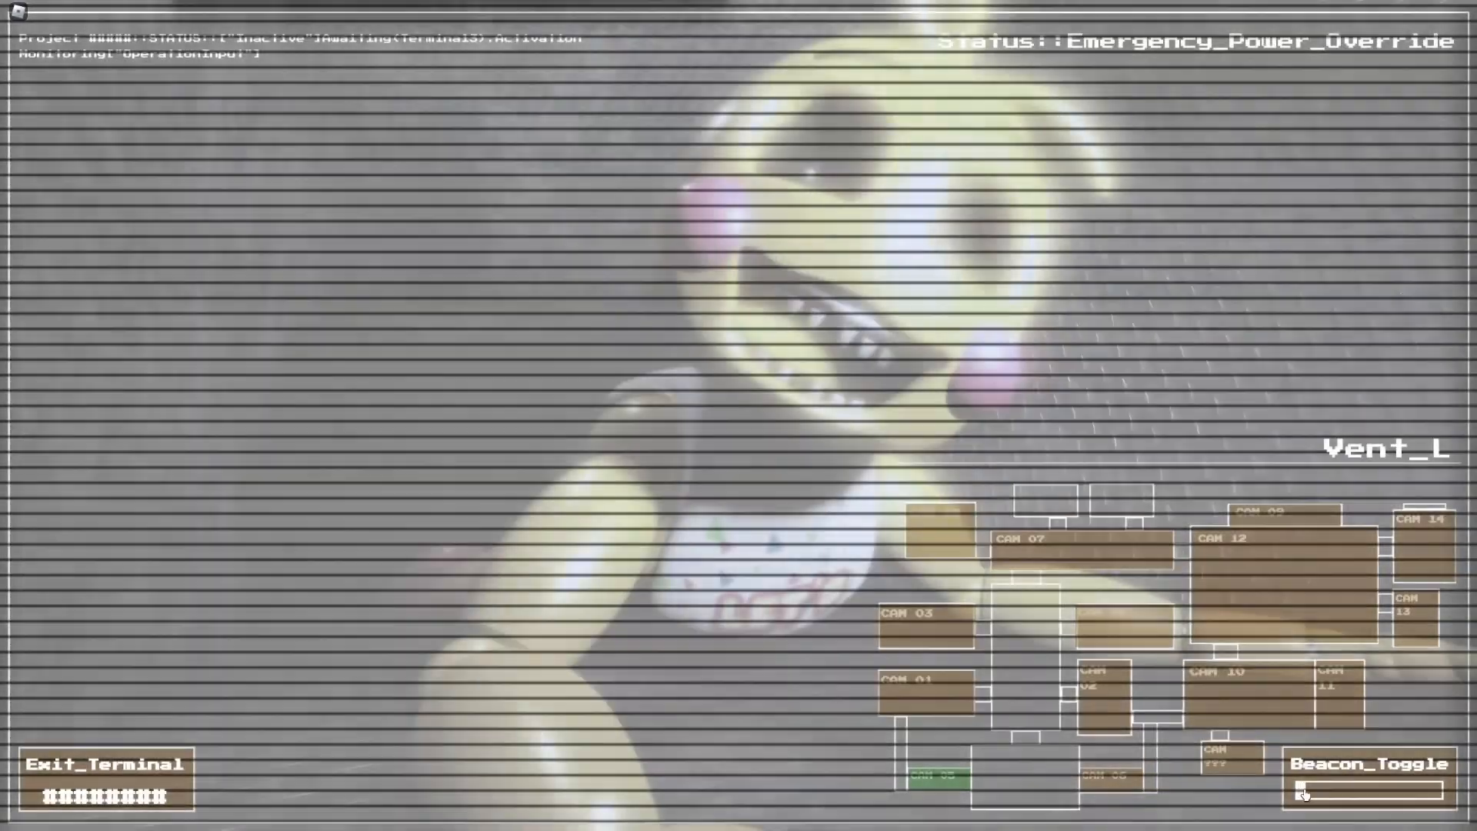
pyautogui.click(924, 681)
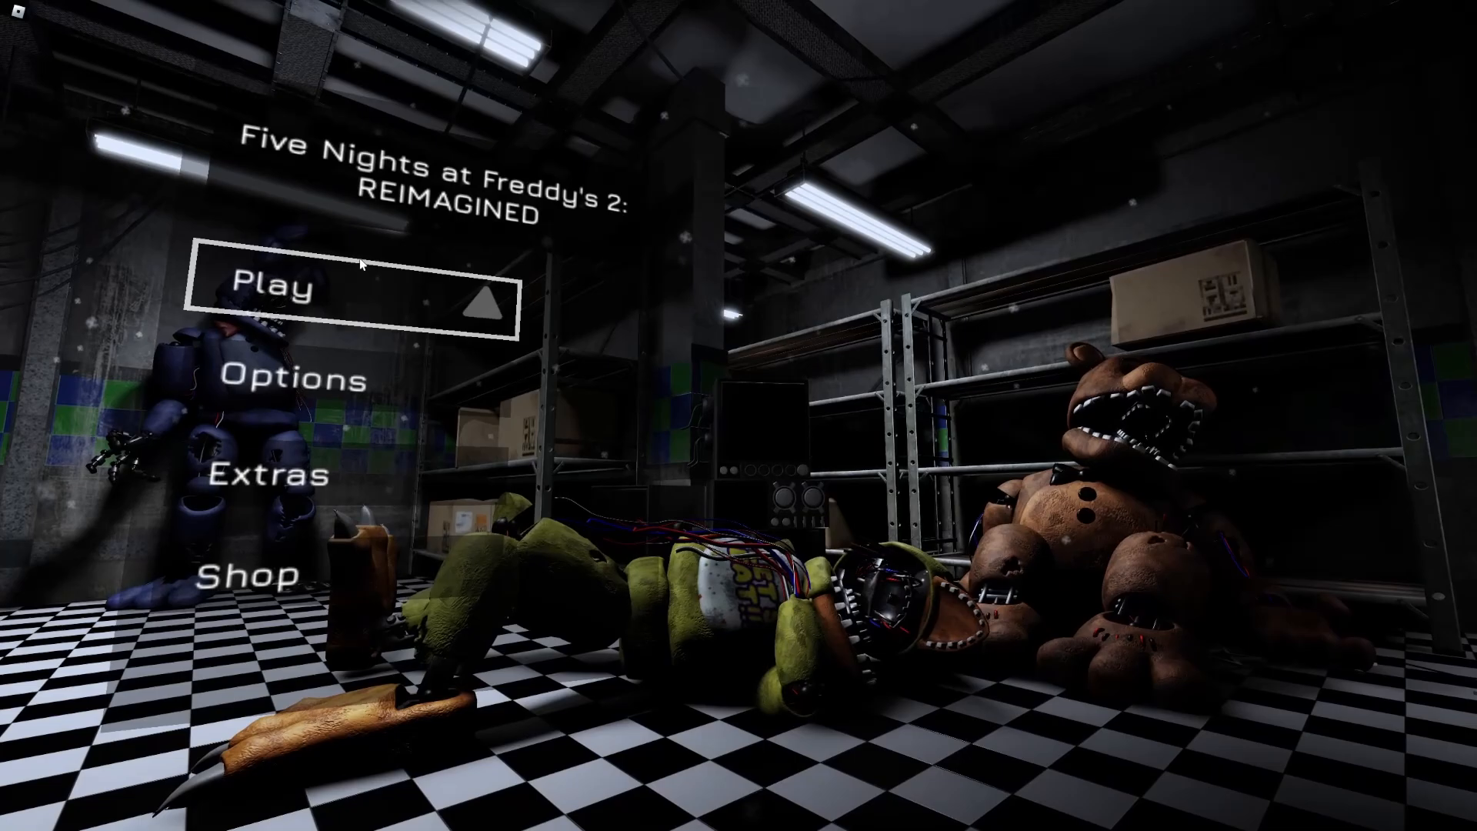
# - Start Night One and check the CAM 5, CAM 1C and CAM 2A feeds
pyautogui.click(274, 286)
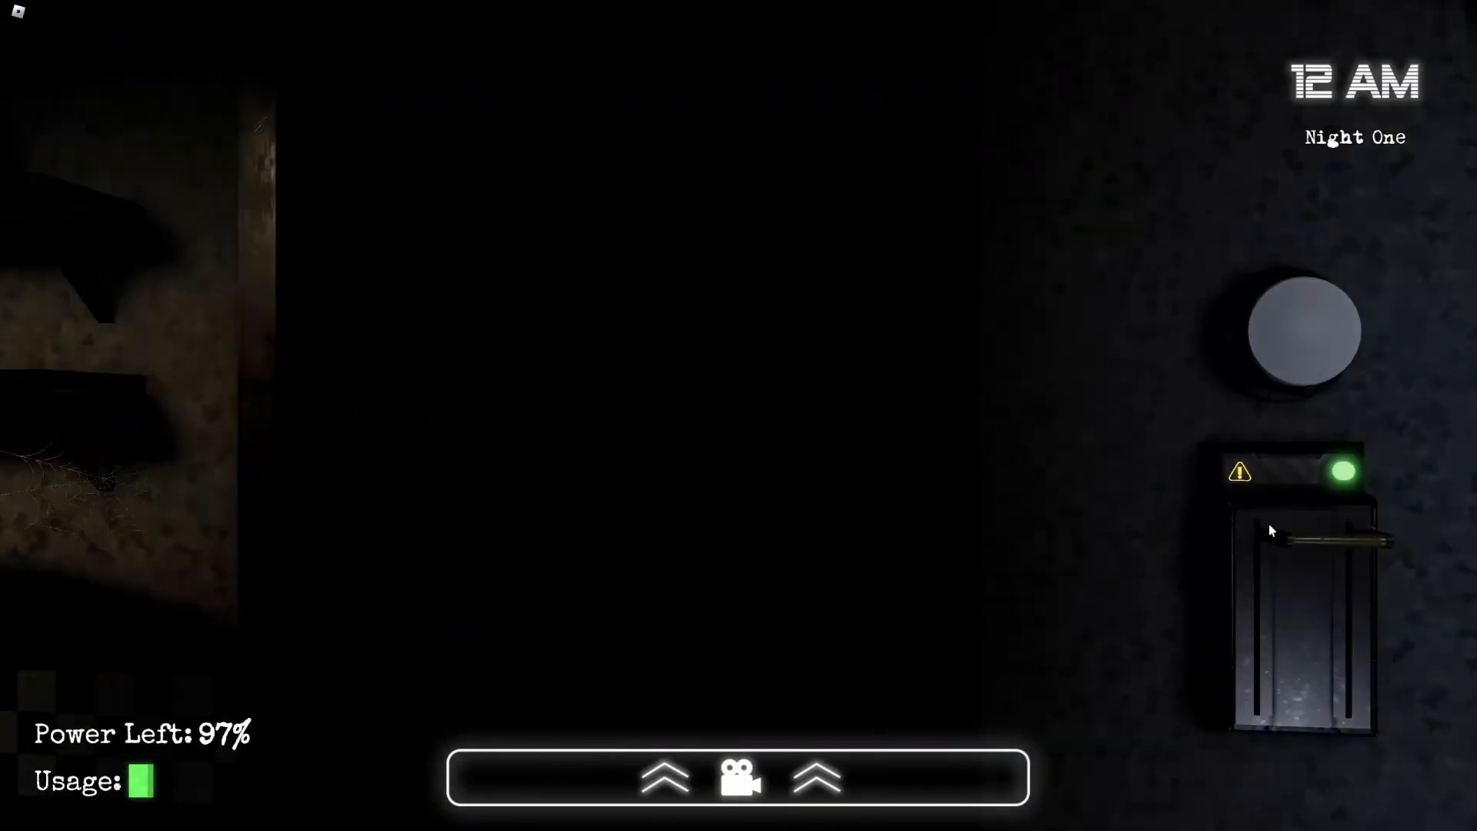
pyautogui.moveTo(793, 493)
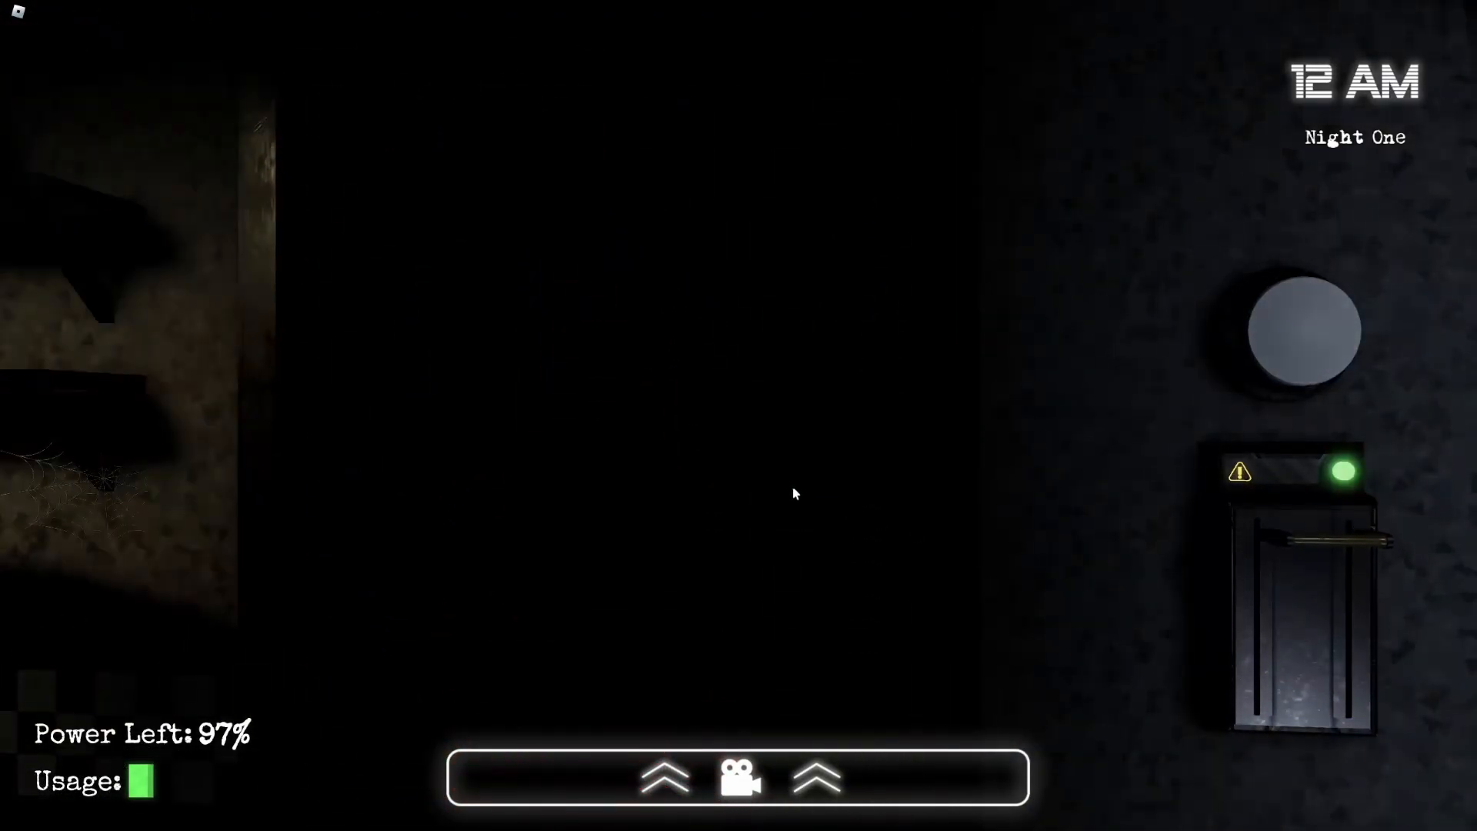
pyautogui.click(738, 777)
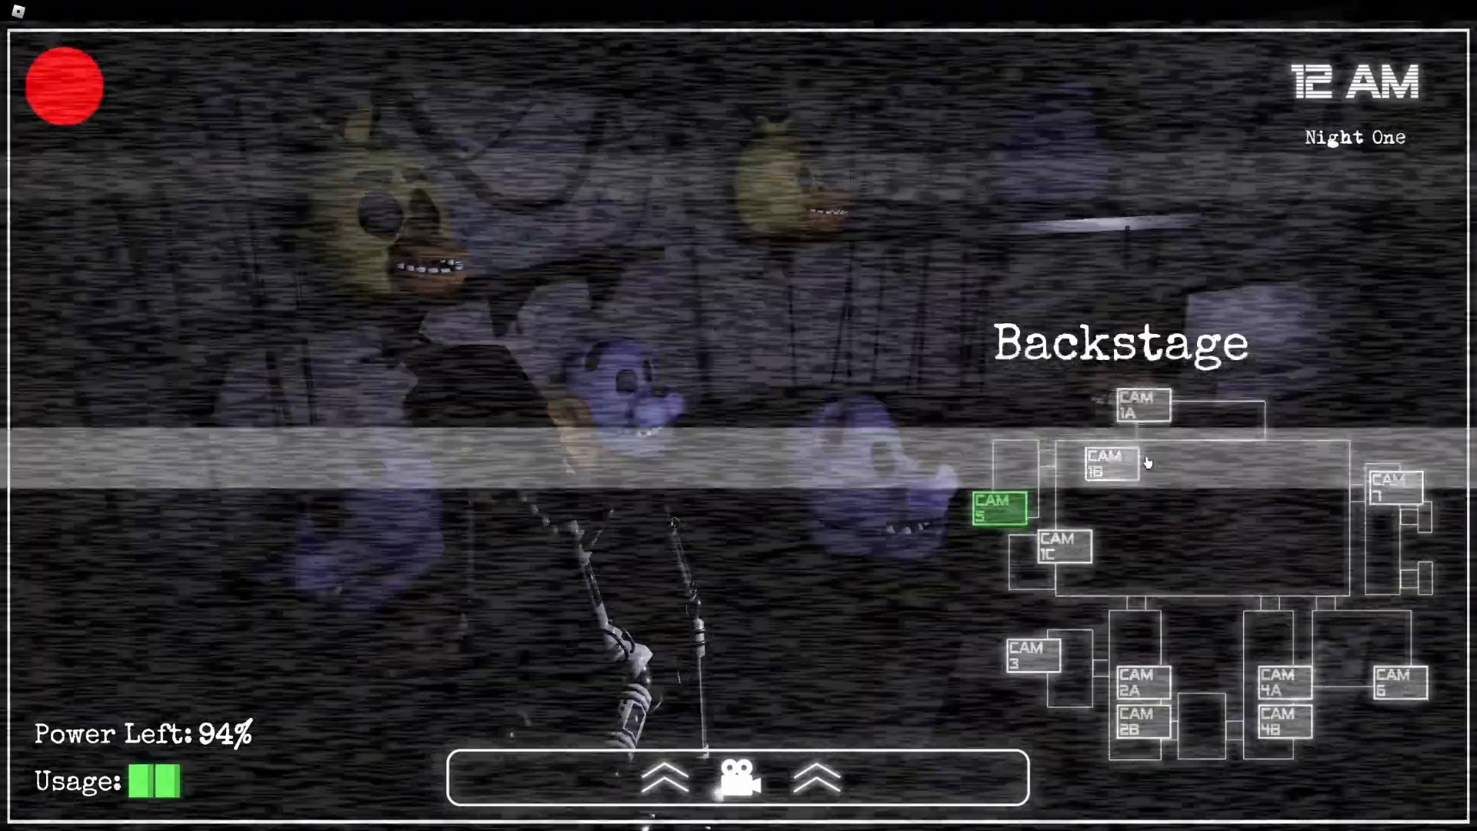
pyautogui.click(1062, 546)
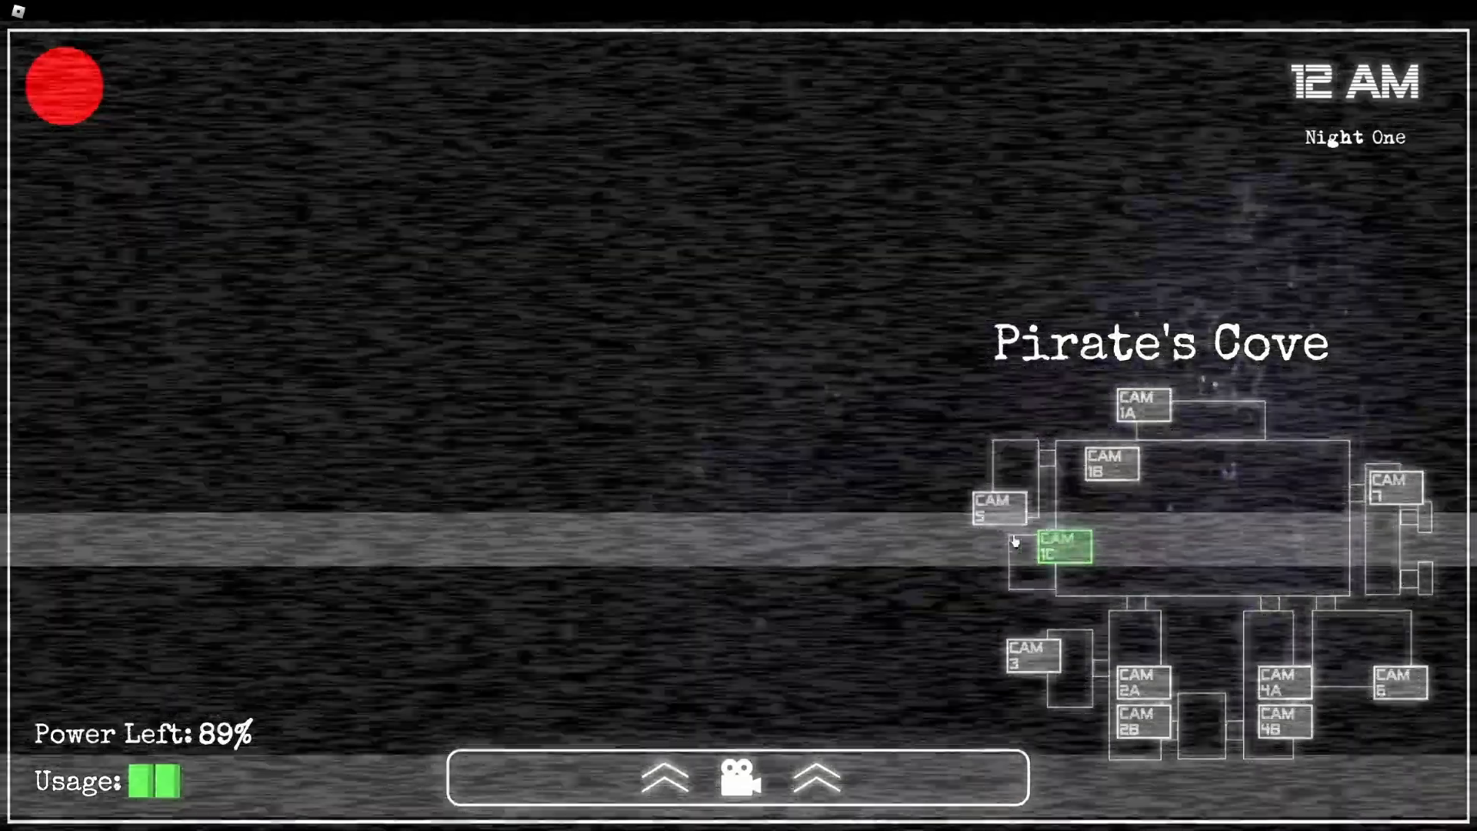
pyautogui.click(1138, 683)
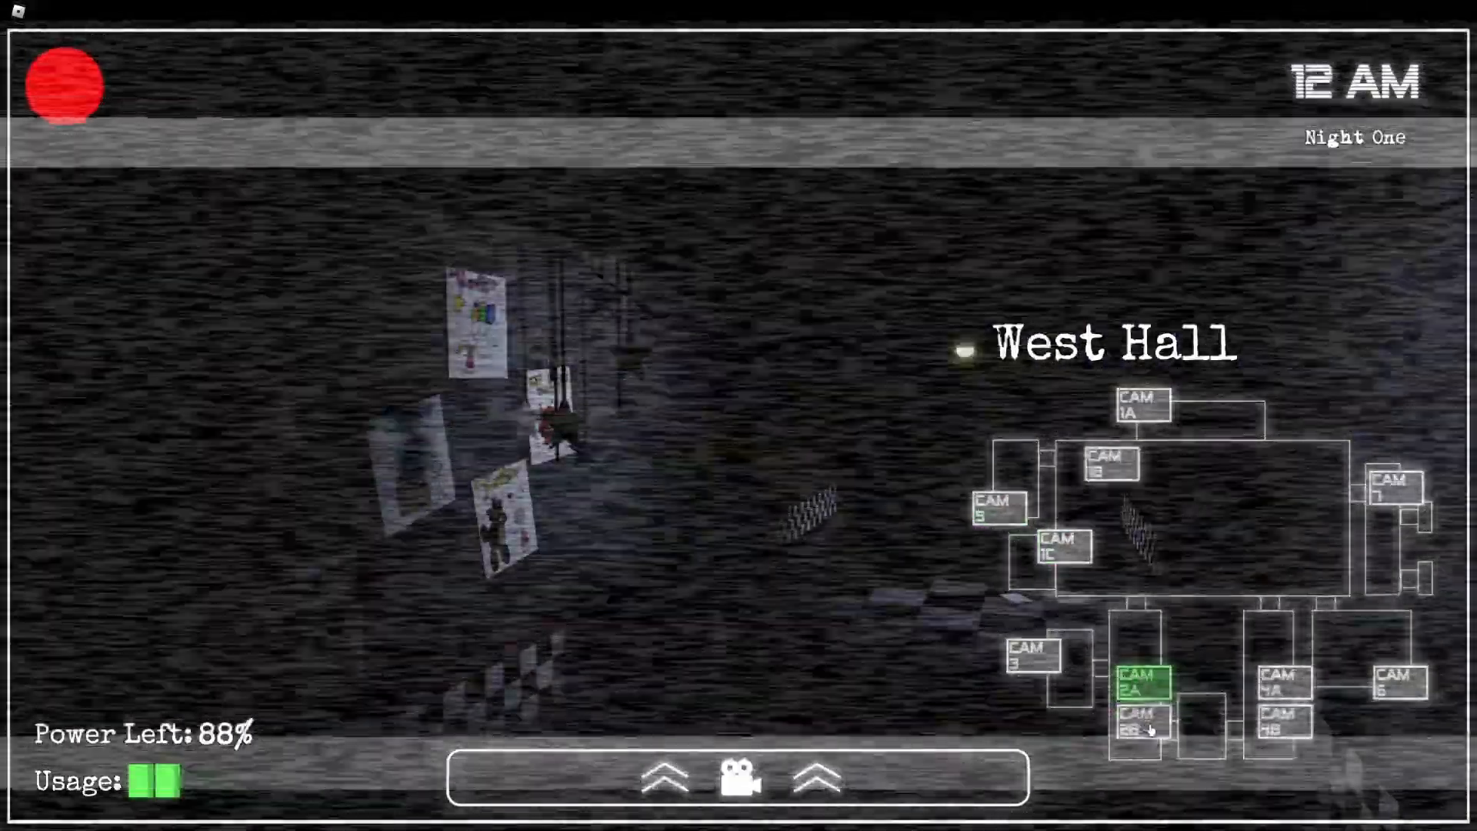
pyautogui.click(738, 779)
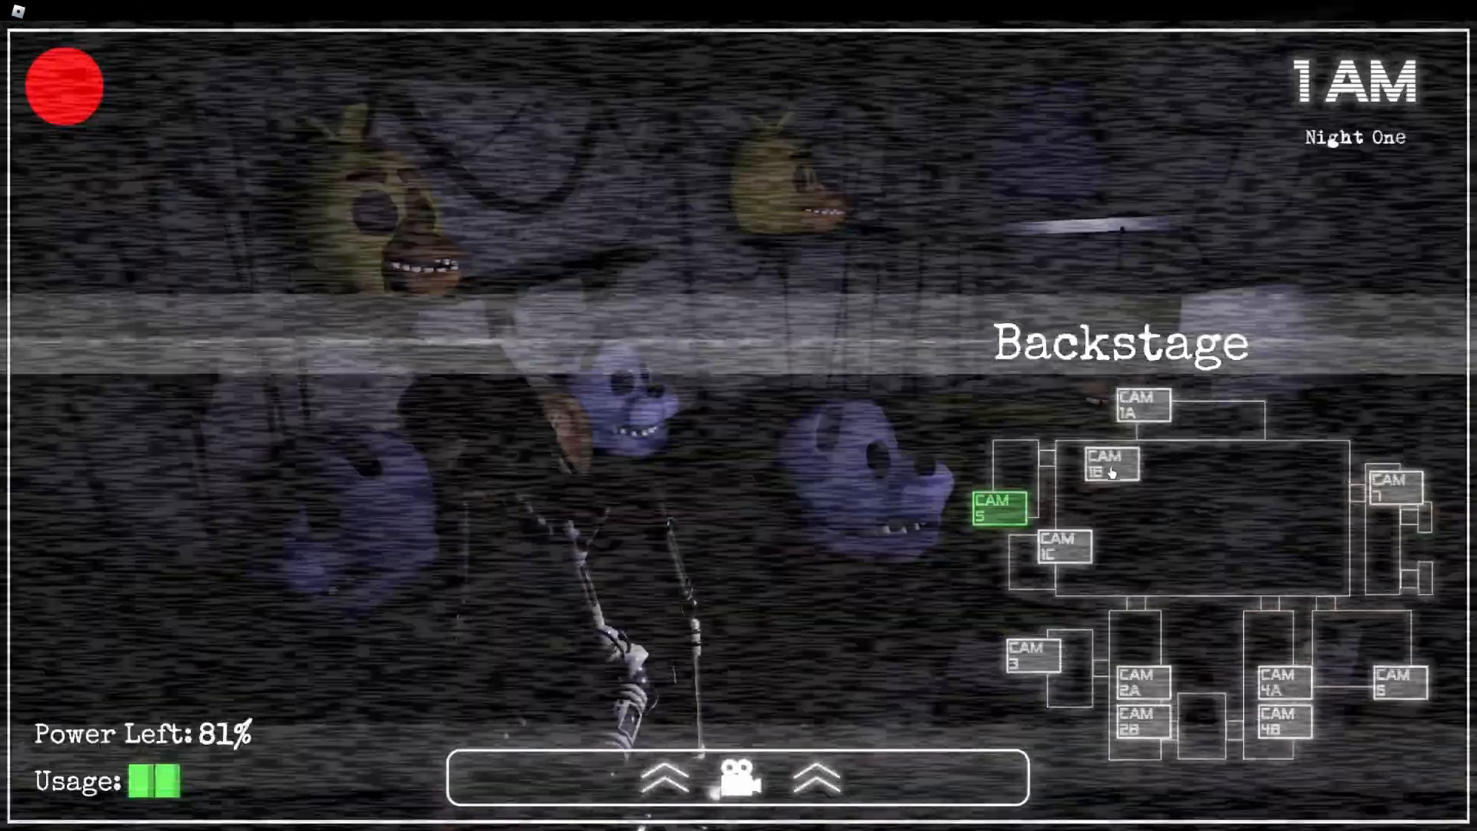
pyautogui.click(1065, 547)
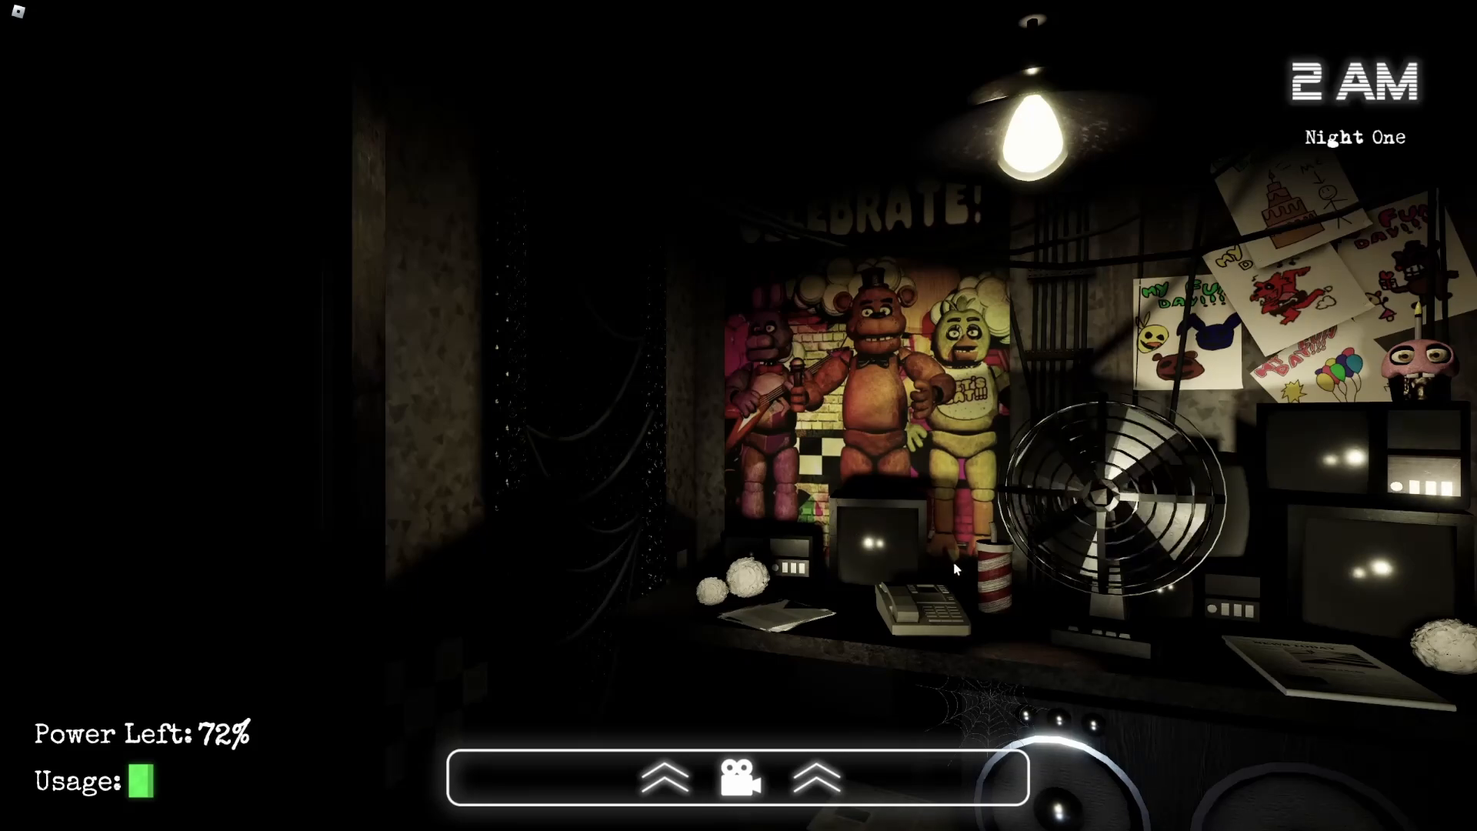
# - Recheck the Backstage, Pirate's Cove and Stage camera feeds
pyautogui.click(739, 780)
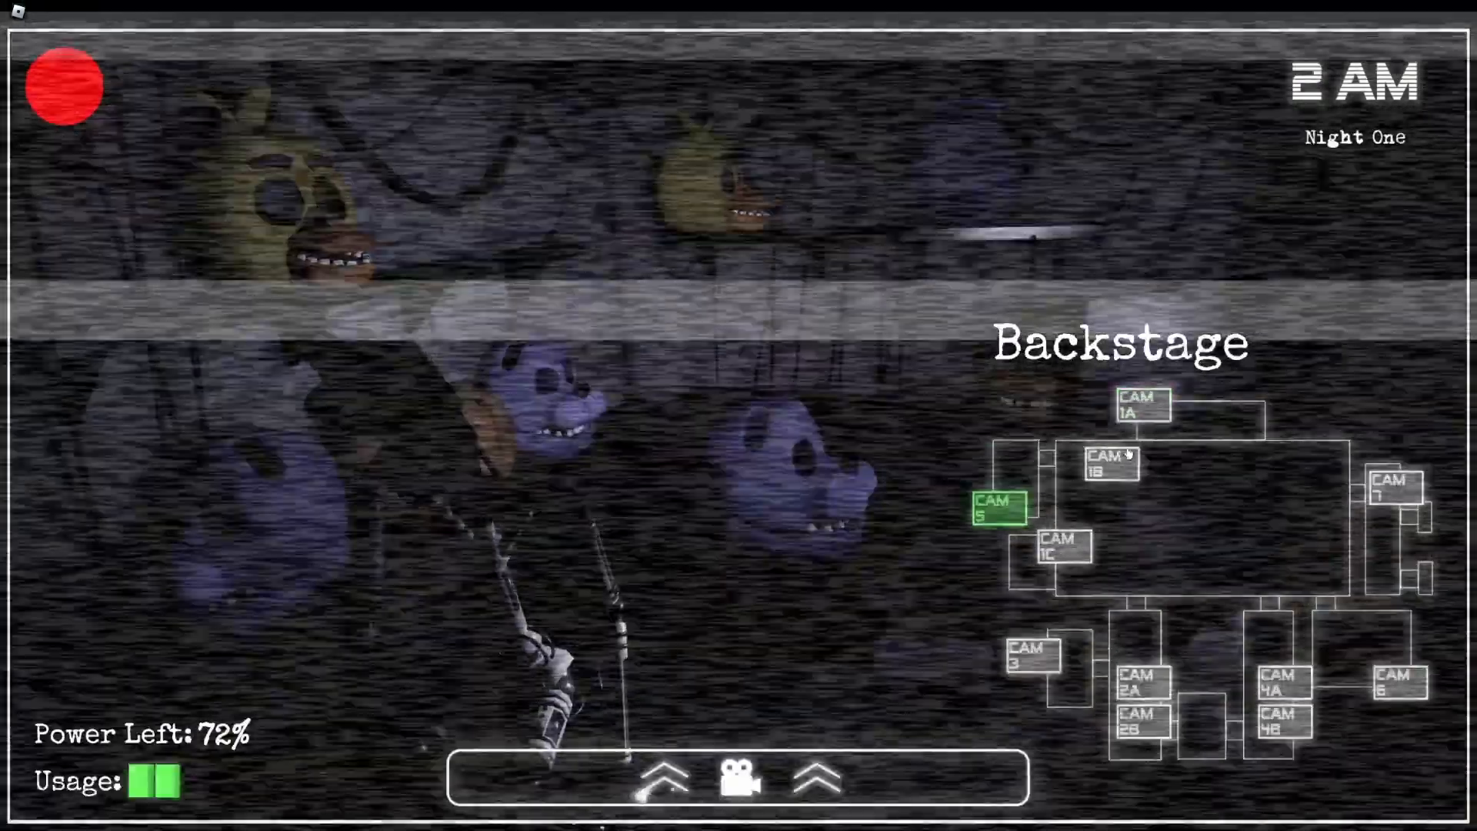
pyautogui.click(1140, 406)
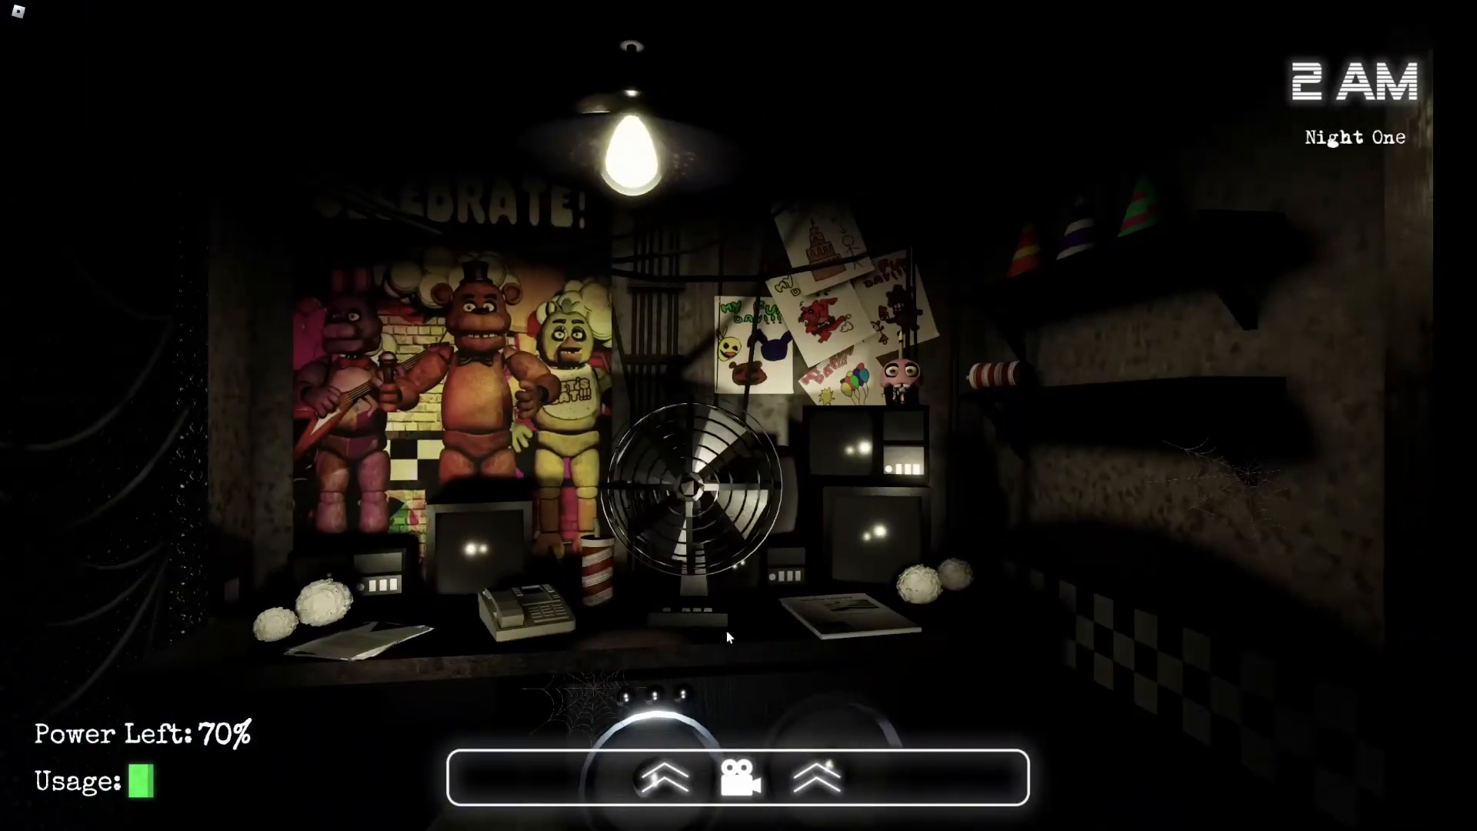
pyautogui.click(739, 776)
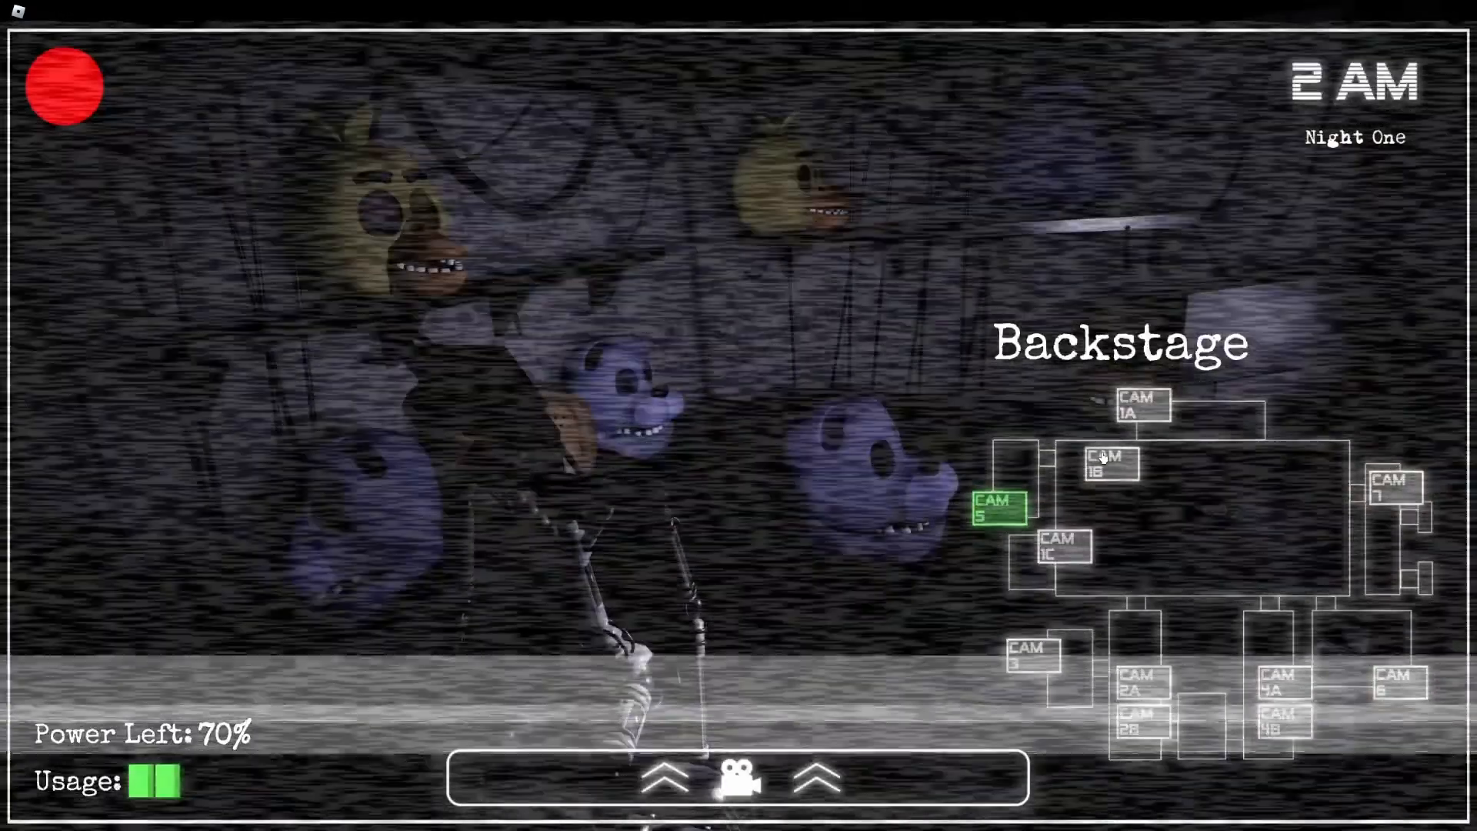
pyautogui.click(1058, 546)
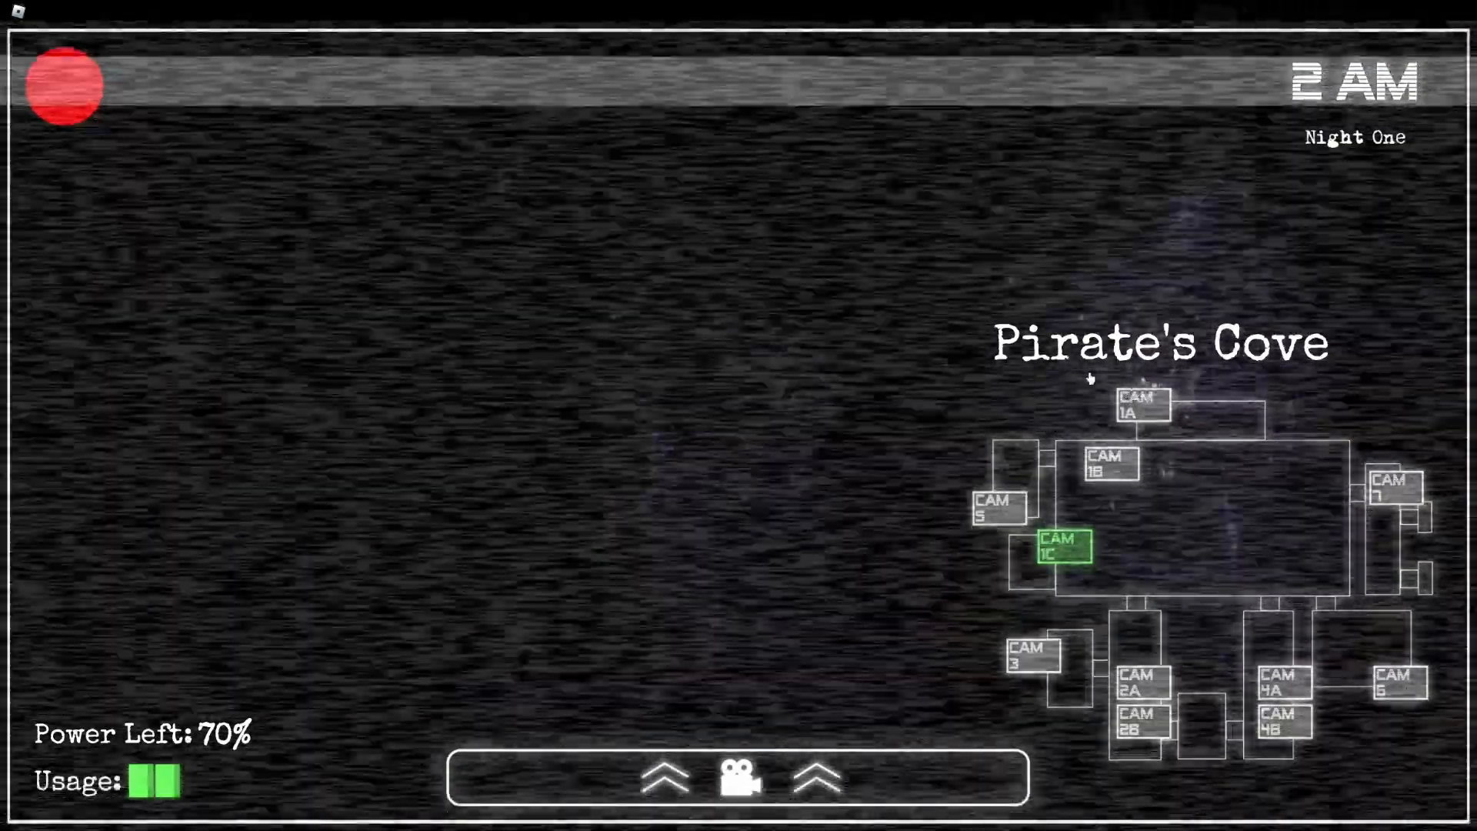
pyautogui.click(1140, 408)
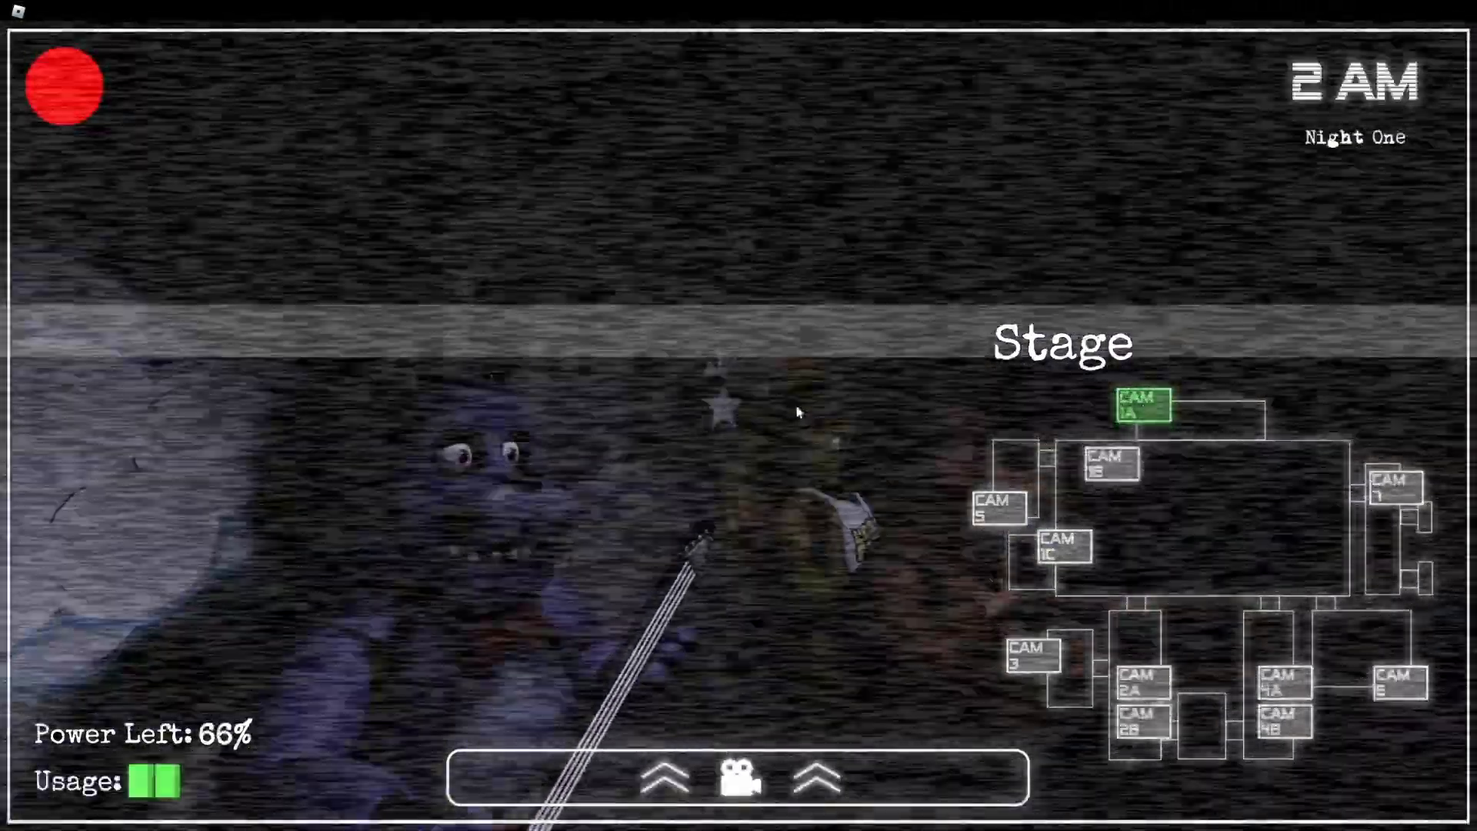
# - Check the left door light, leave the game, and make the home page fullscreen
pyautogui.click(1063, 551)
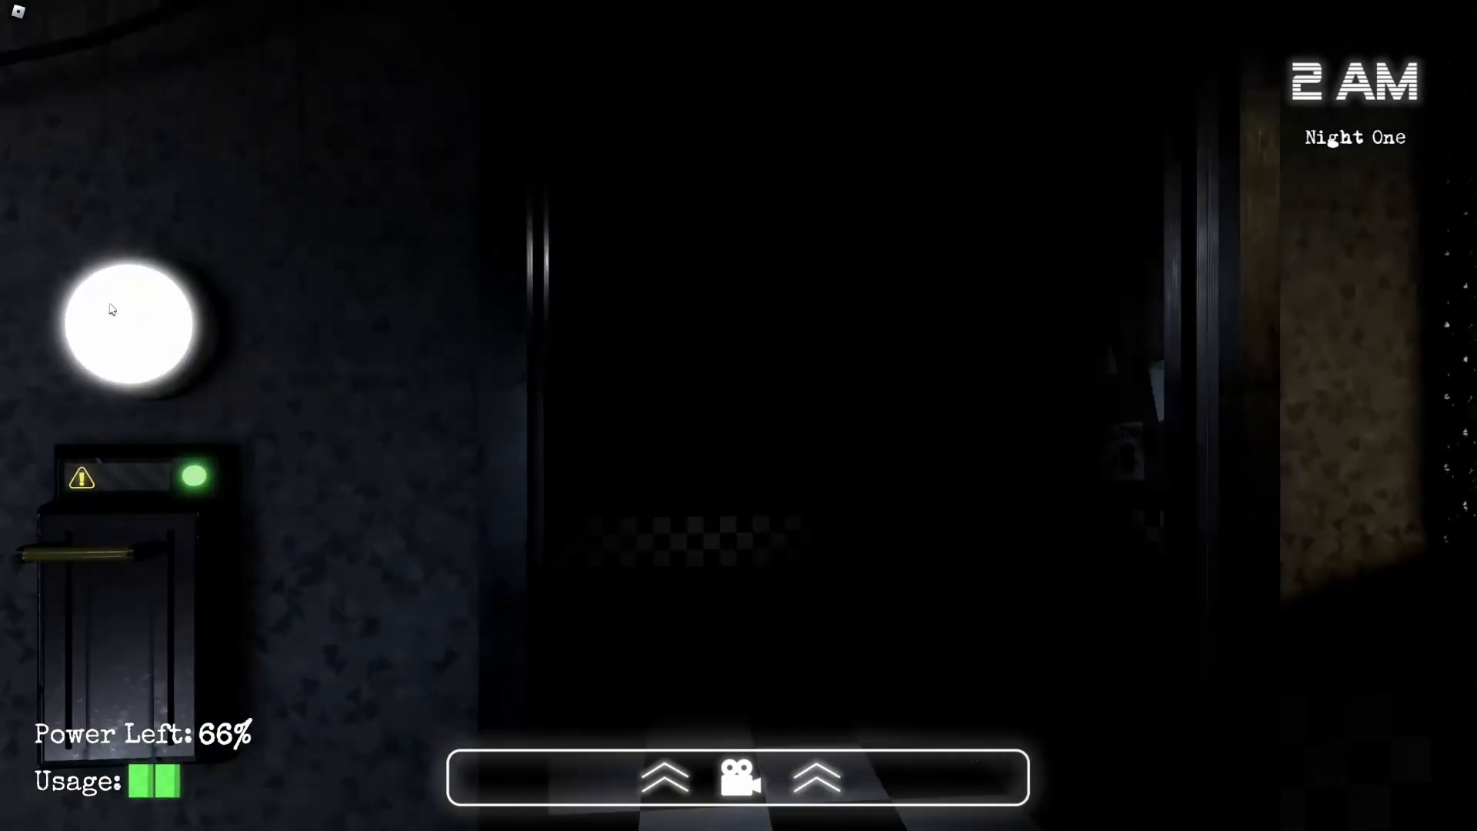
pyautogui.click(739, 778)
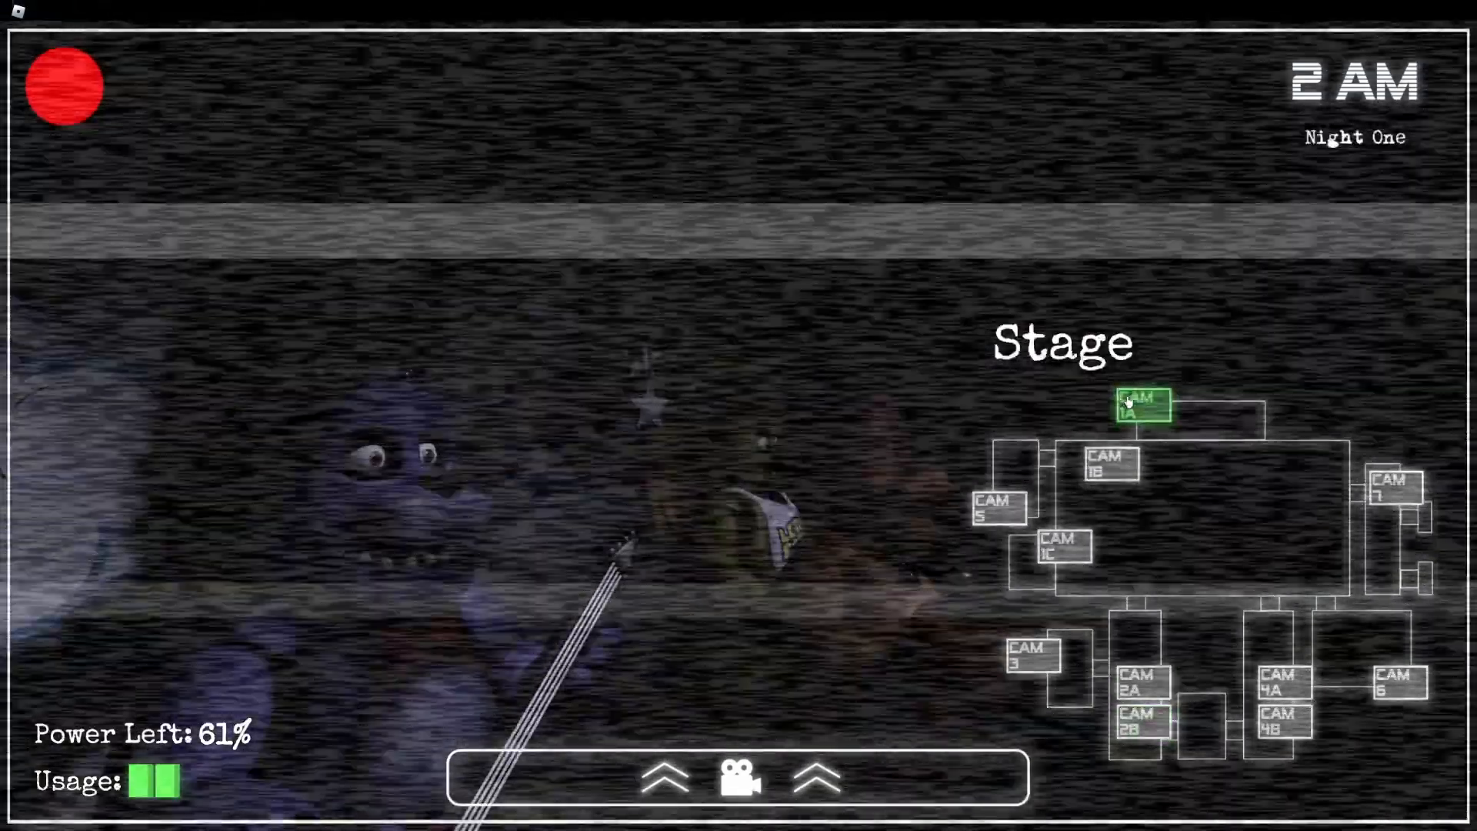
pyautogui.click(1063, 546)
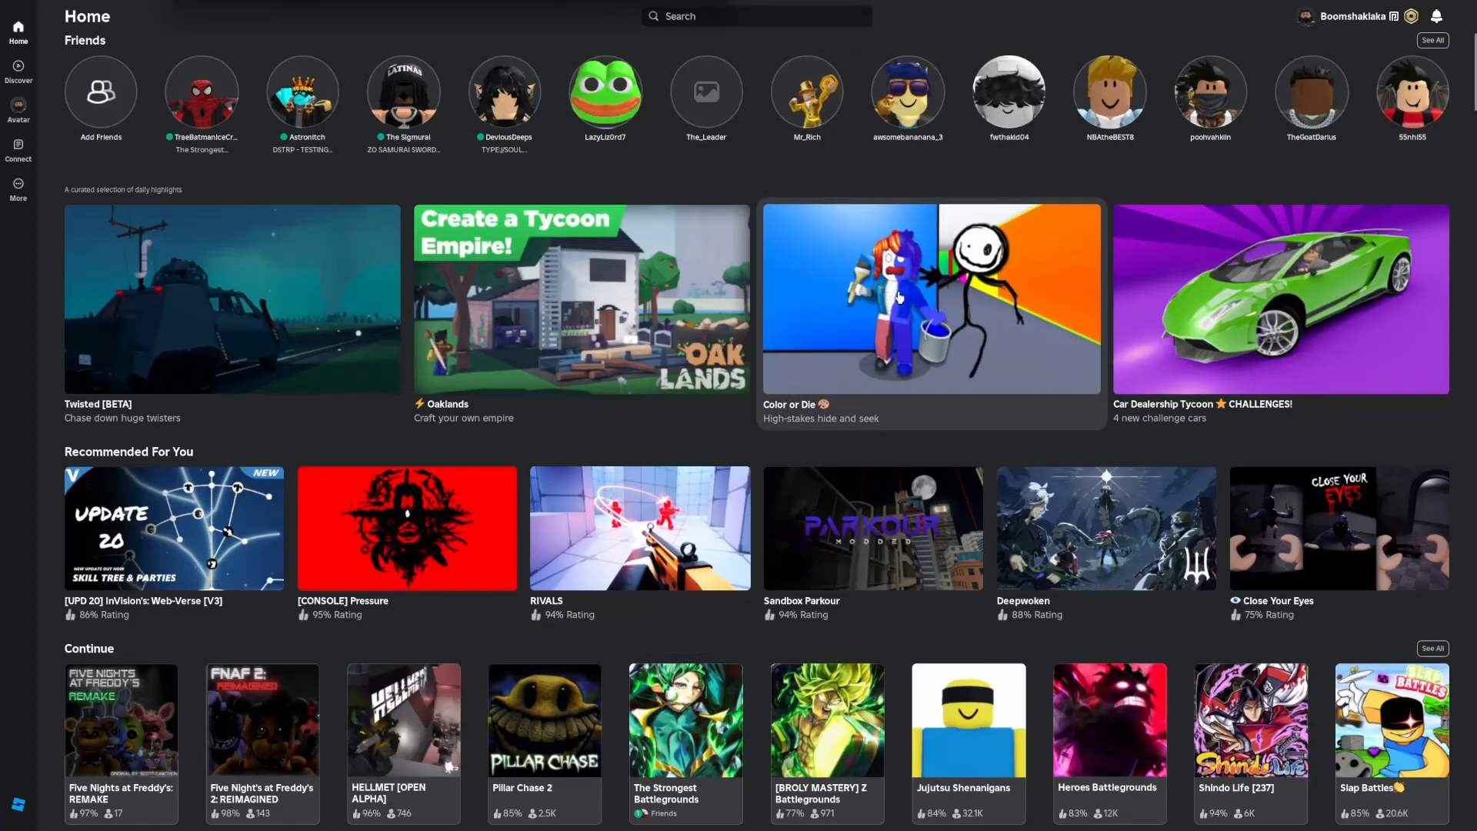
pyautogui.press('F11')
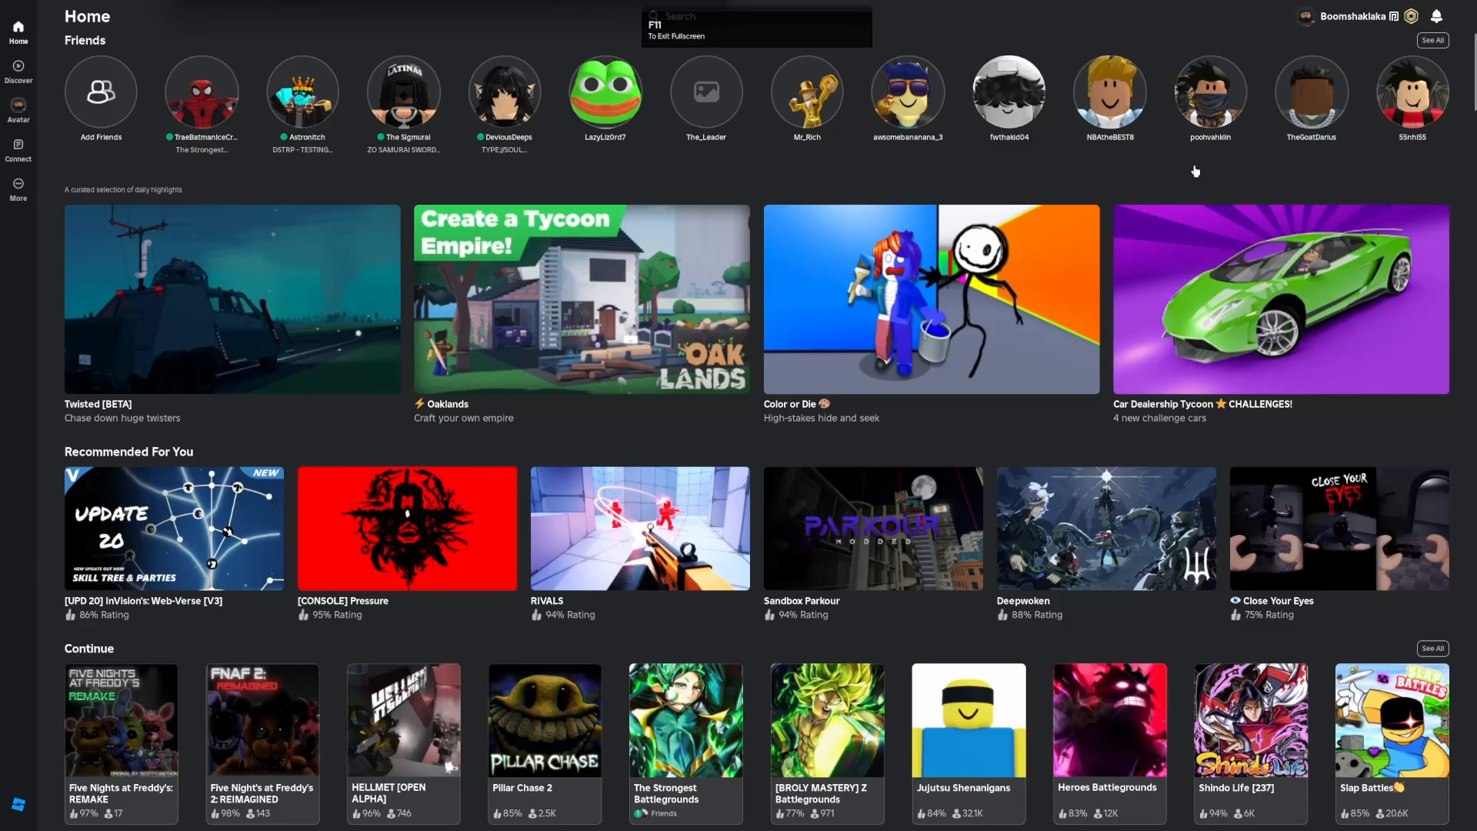